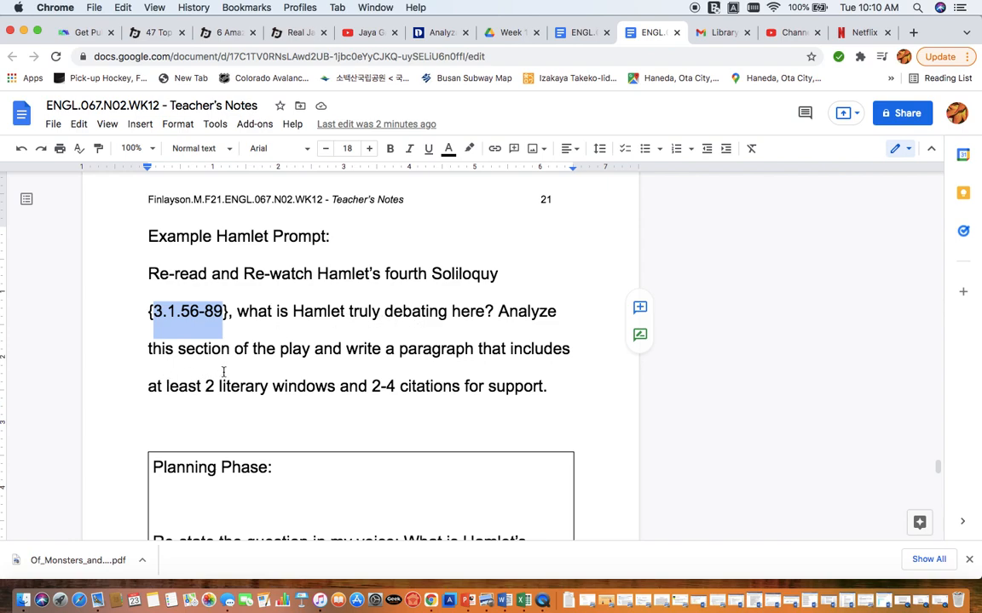
mouse_move(409, 369)
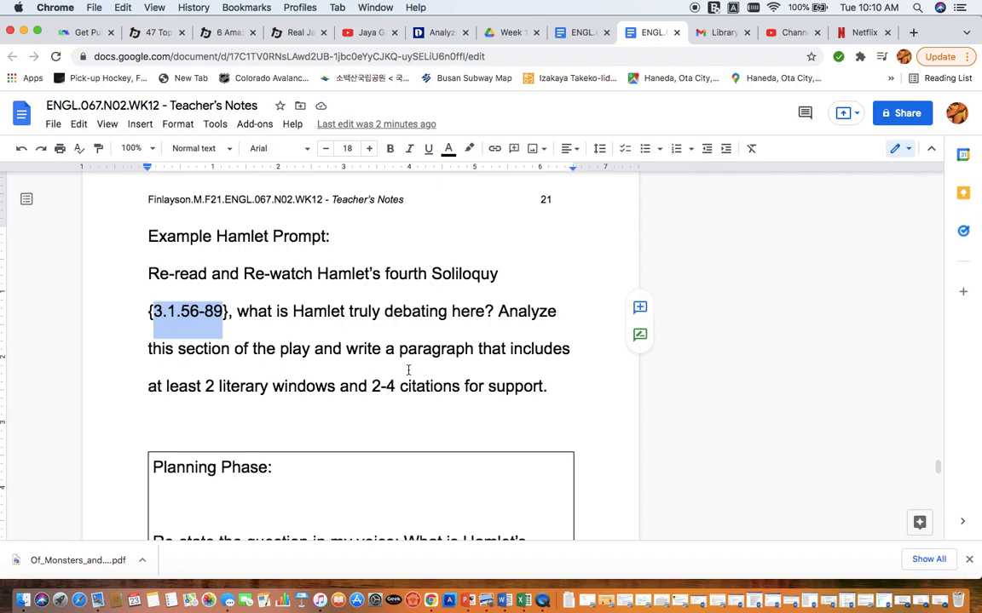
mouse_move(163, 416)
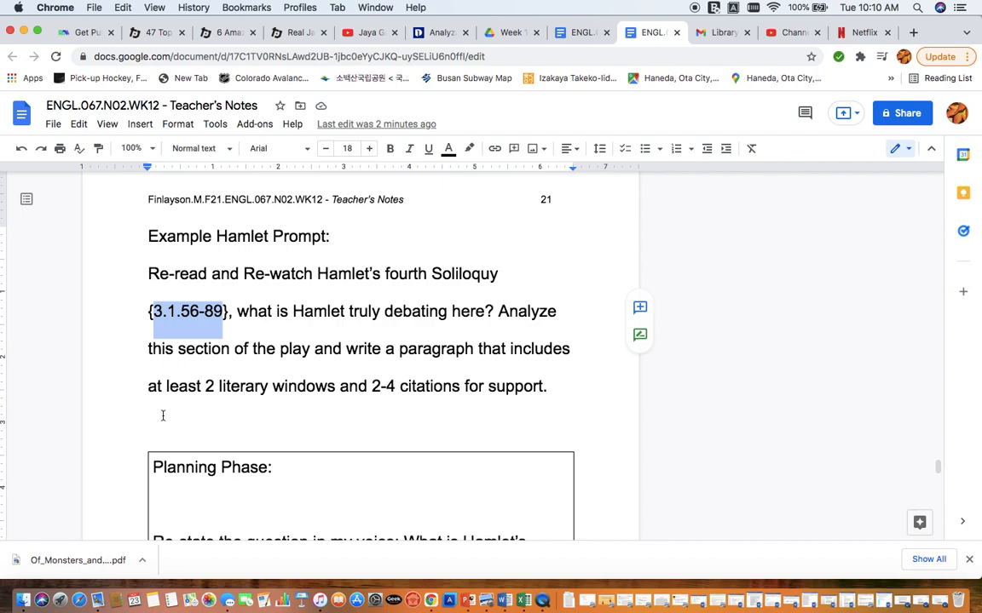
mouse_move(314, 398)
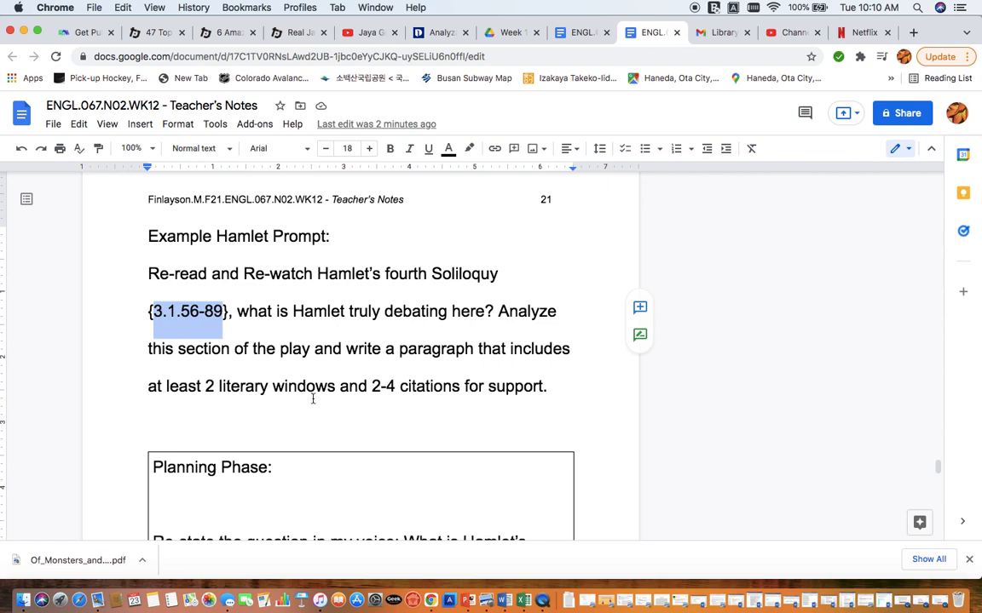
mouse_move(508, 392)
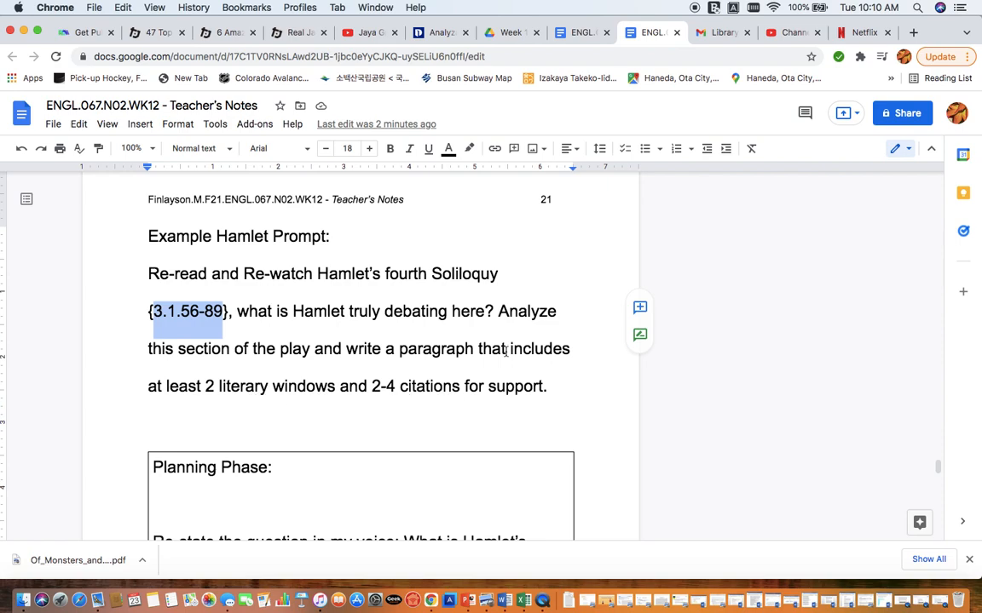
Step: Scroll down through the teacher's notes to the bullet about humans enduring hardship
double_click(527, 310)
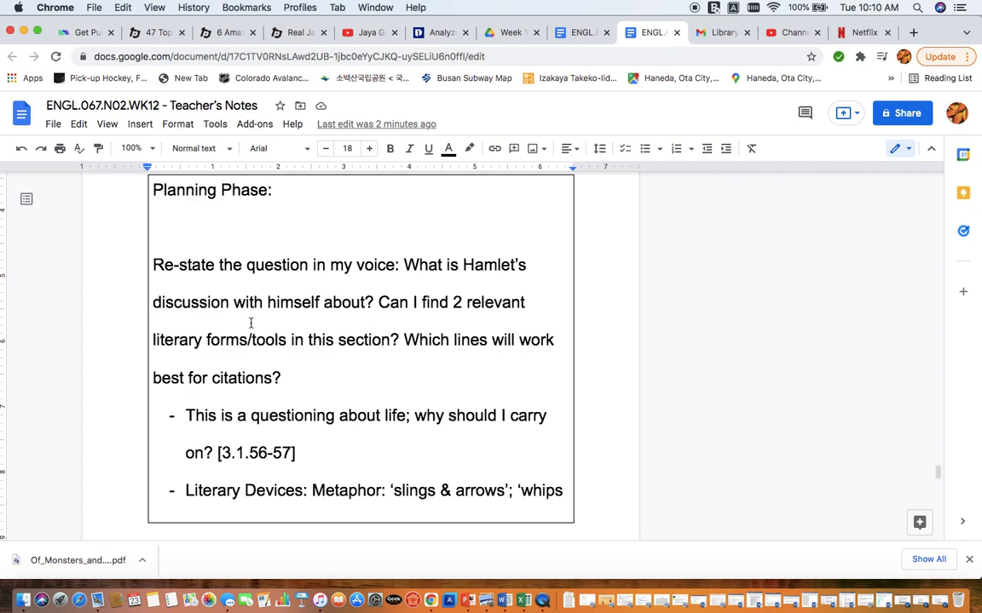
mouse_move(331, 344)
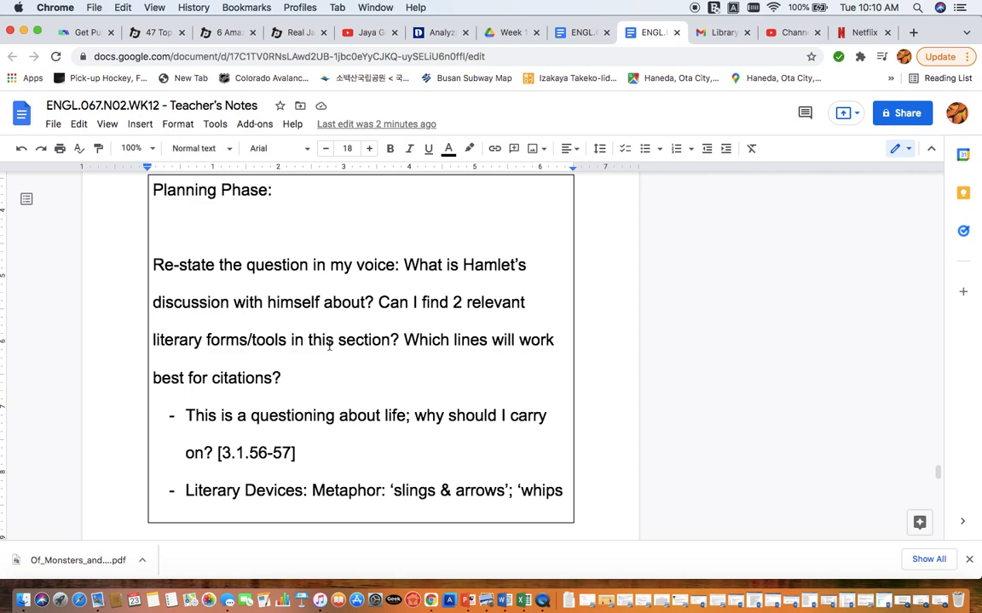
mouse_move(429, 319)
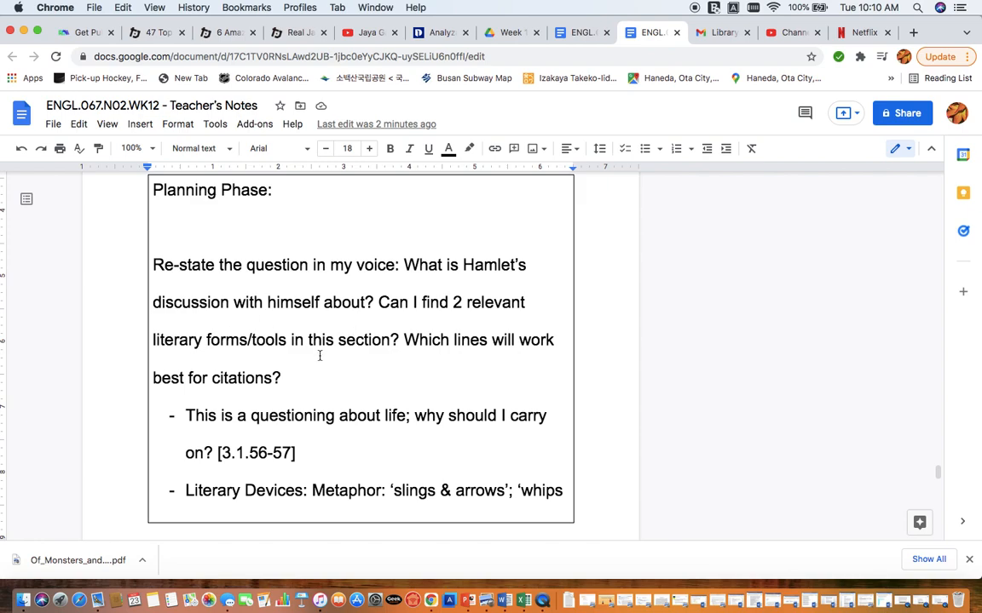
mouse_move(312, 400)
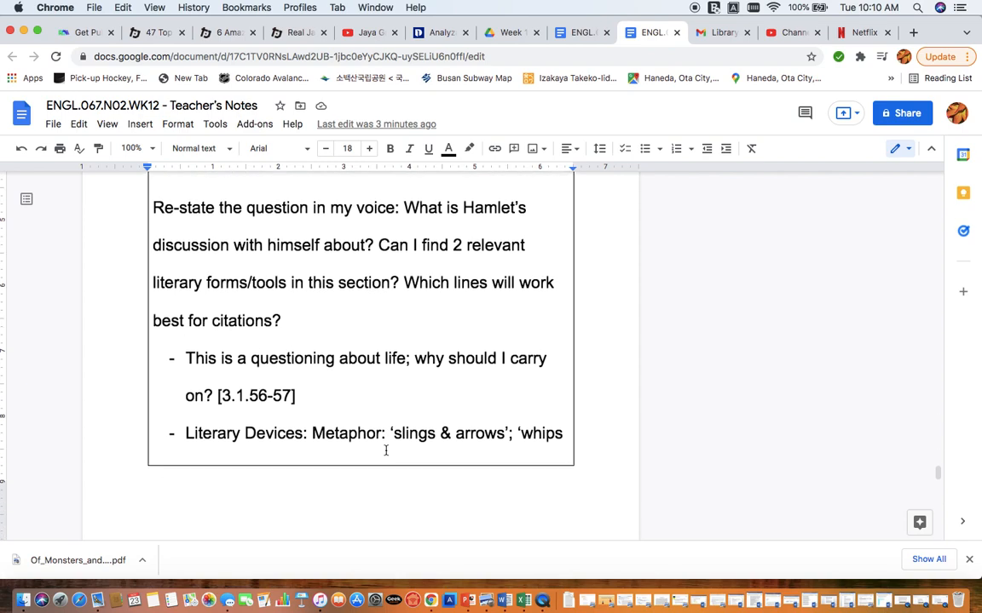
scroll(down, 3)
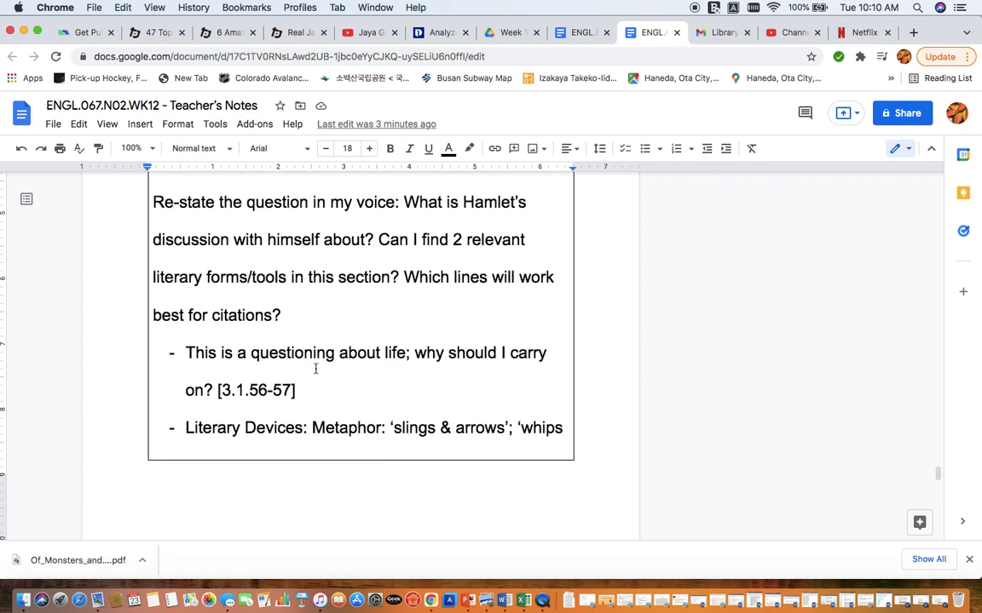
mouse_move(378, 368)
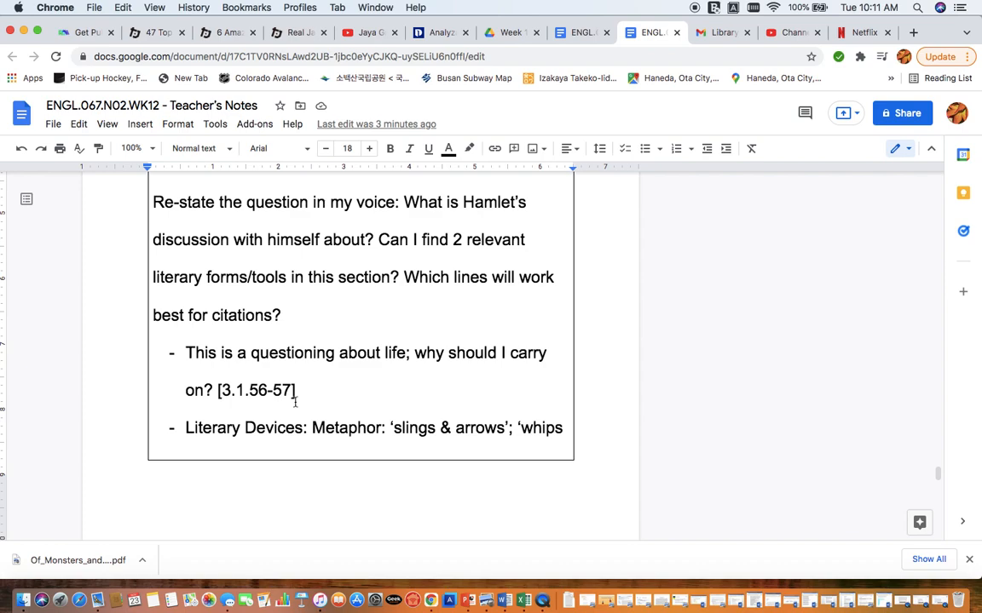
scroll(down, 3)
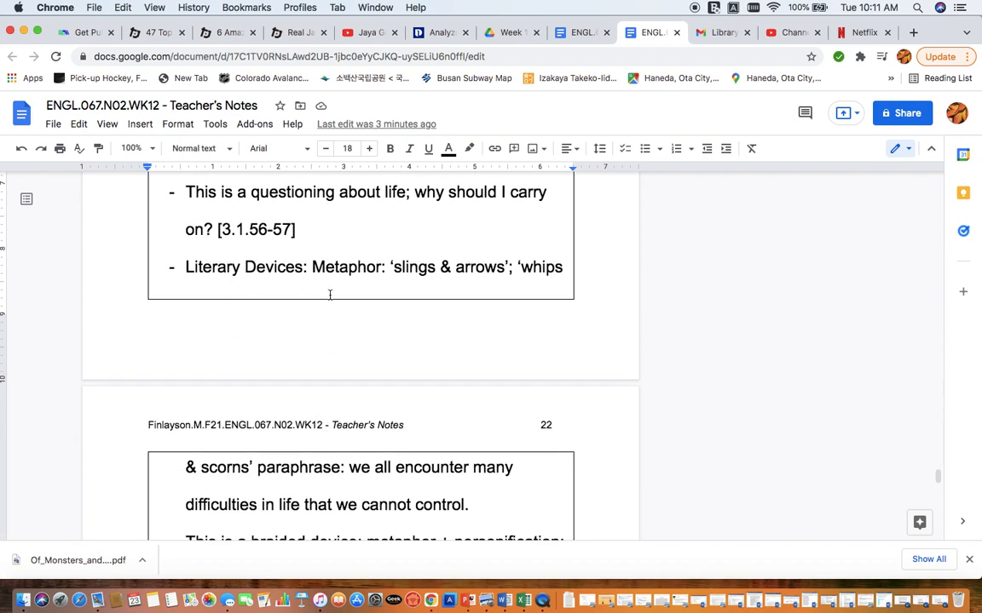
mouse_move(318, 266)
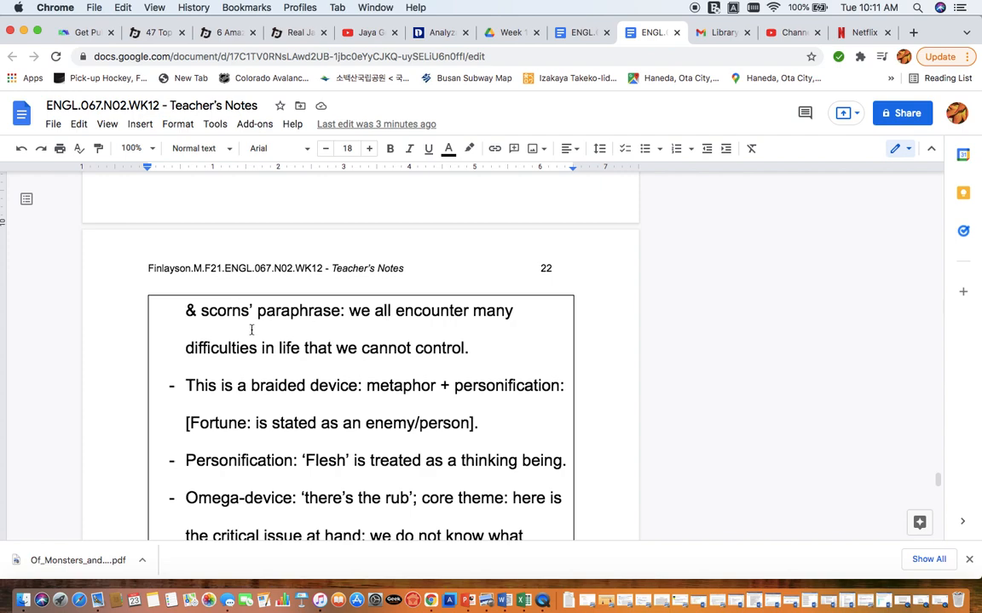
mouse_move(402, 358)
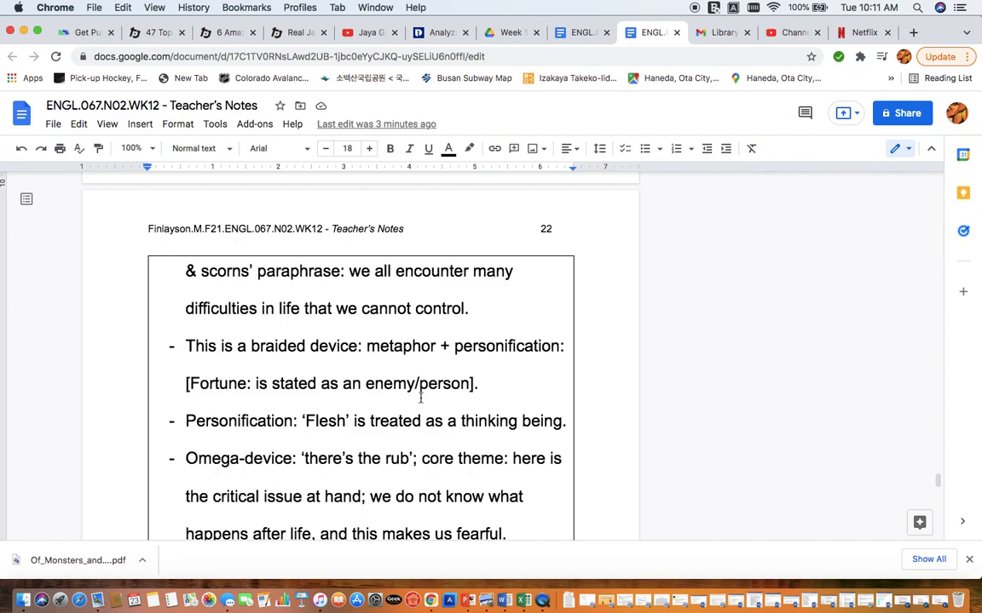
scroll(down, 3)
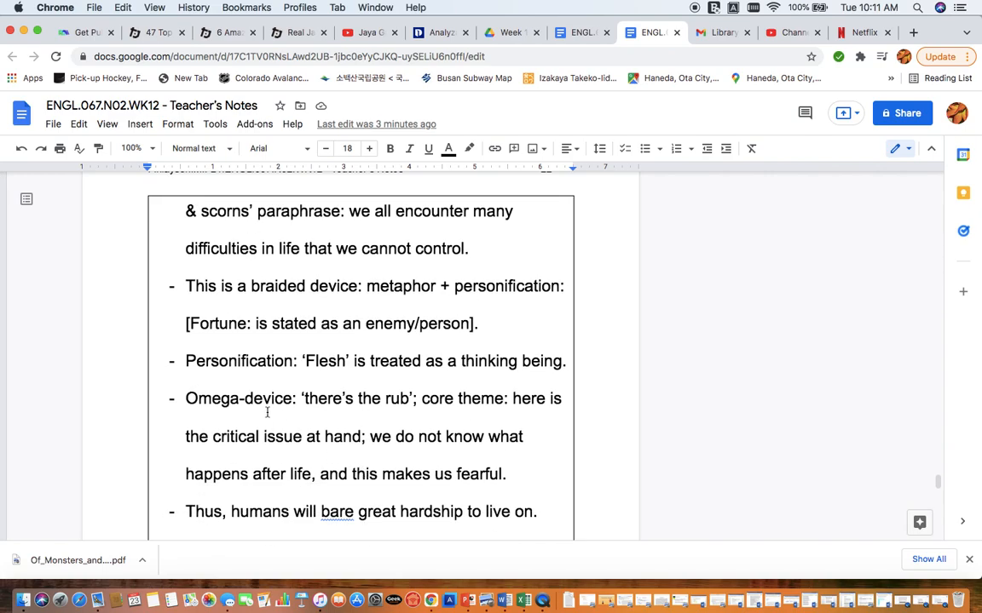
scroll(down, 3)
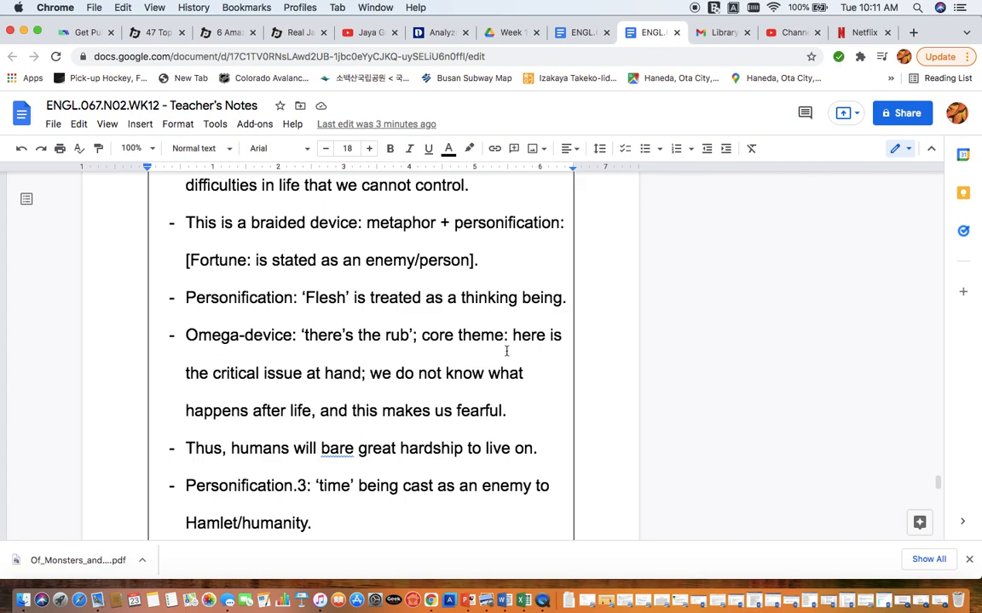
mouse_move(470, 368)
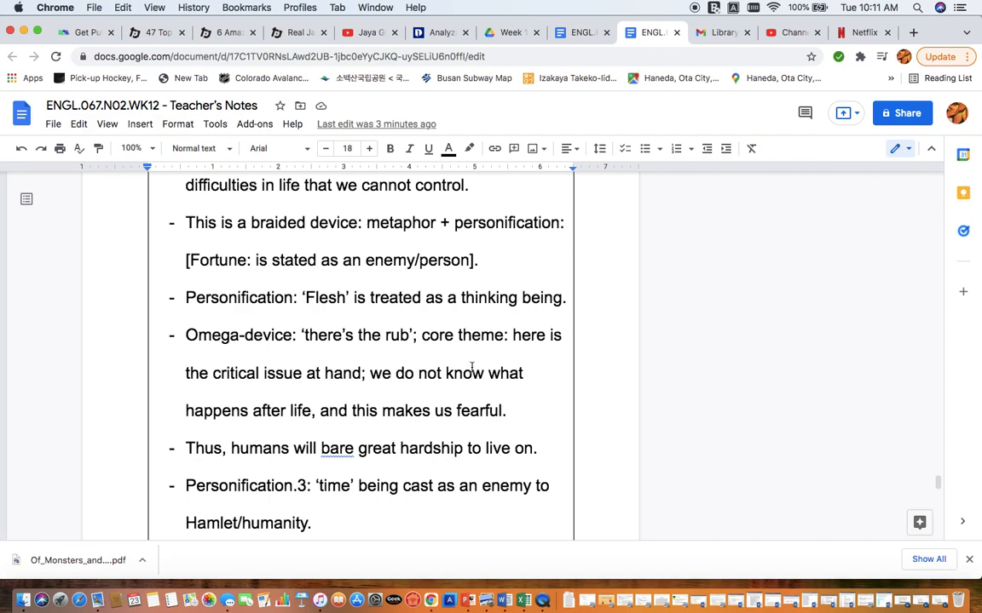
scroll(down, 3)
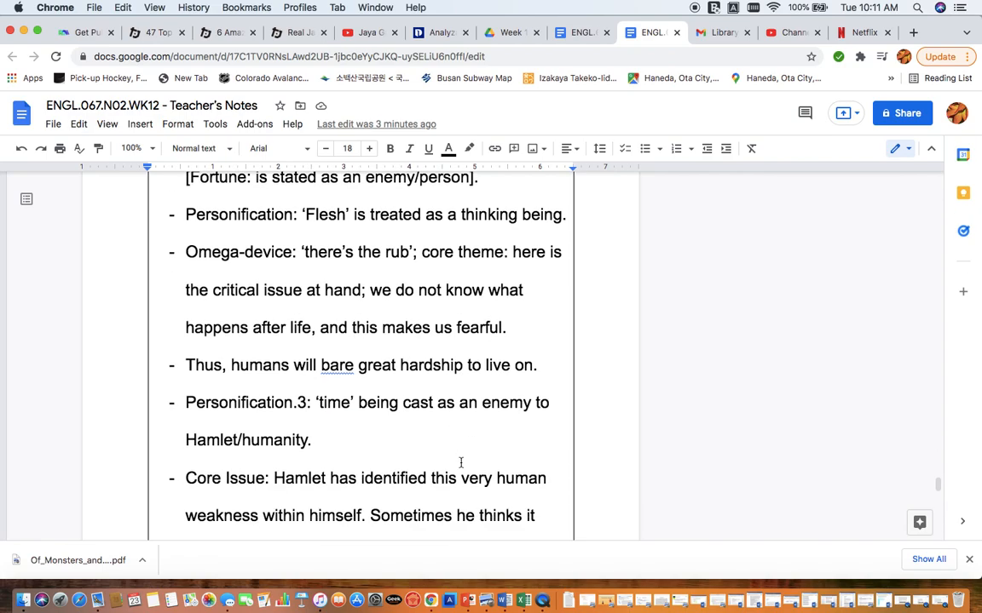
scroll(down, 3)
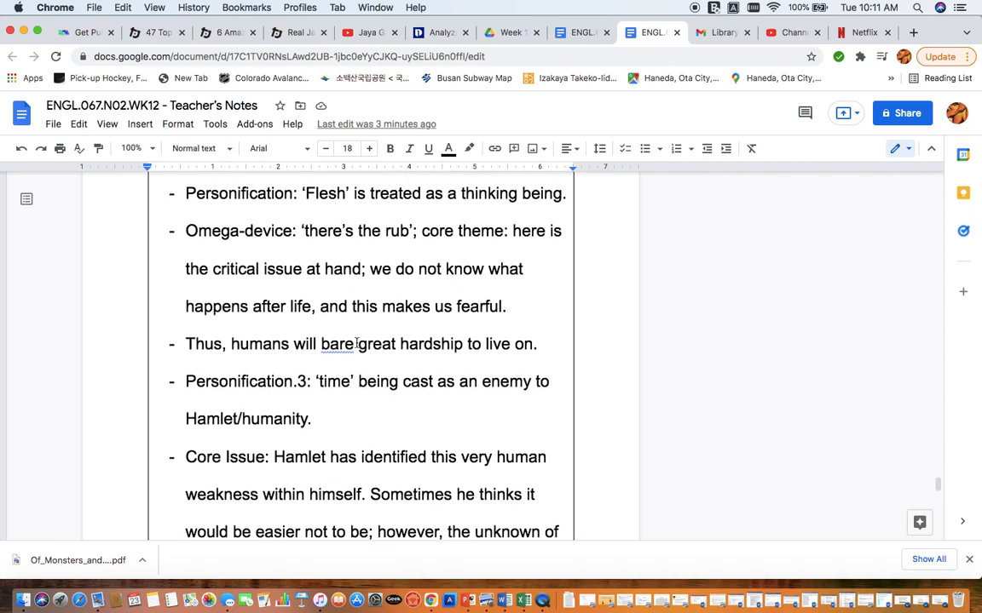
Step: Replace the misspelled 'bare' with the suggested 'bear' in the hardship bullet
click(337, 345)
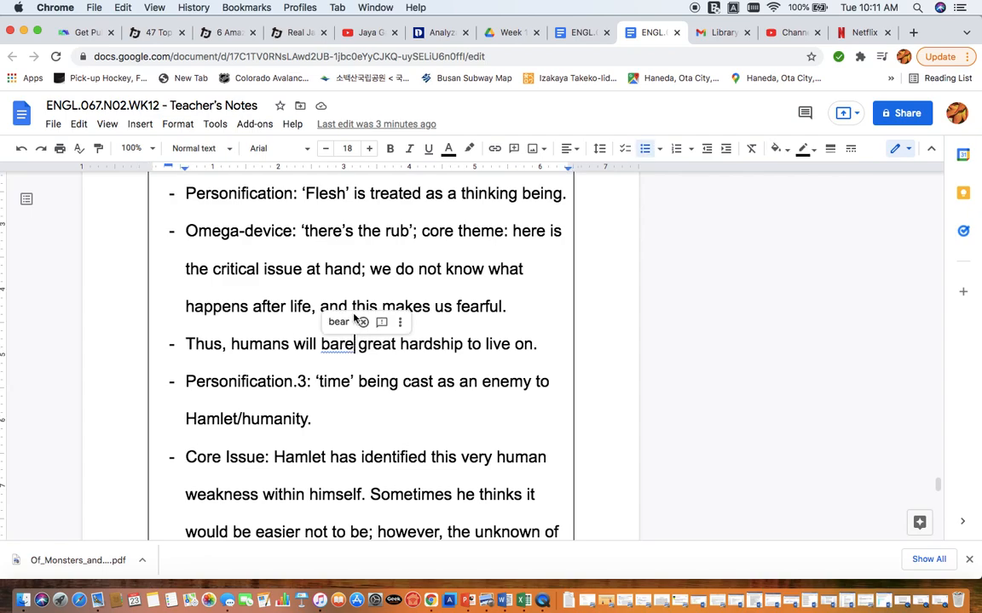
click(337, 322)
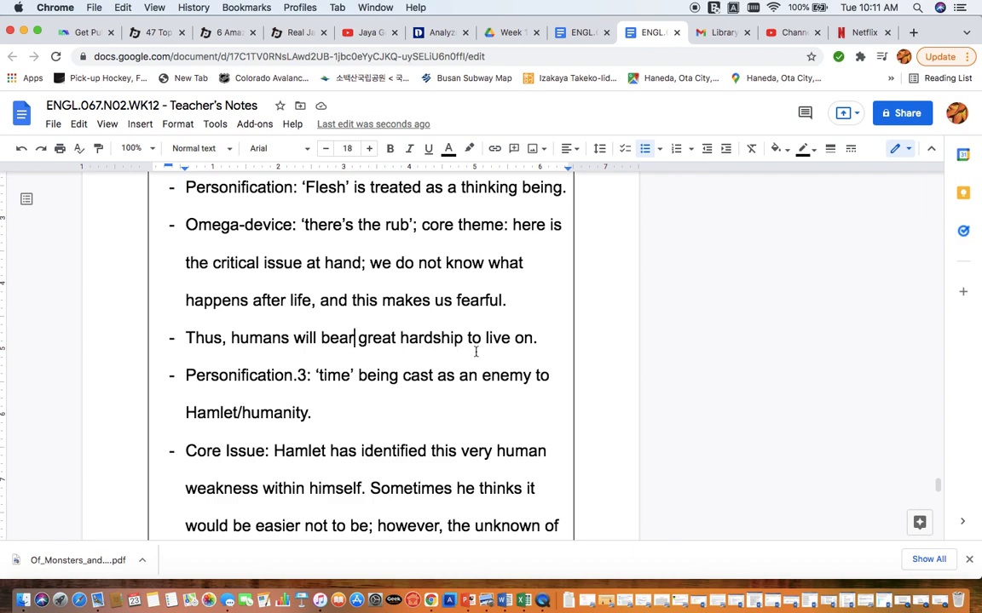
mouse_move(336, 375)
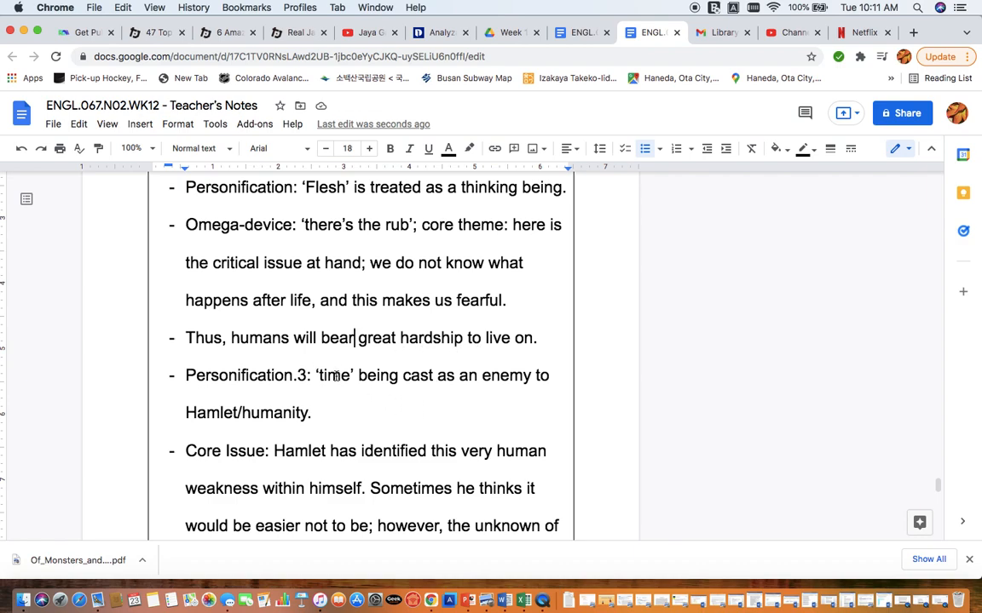
double_click(334, 375)
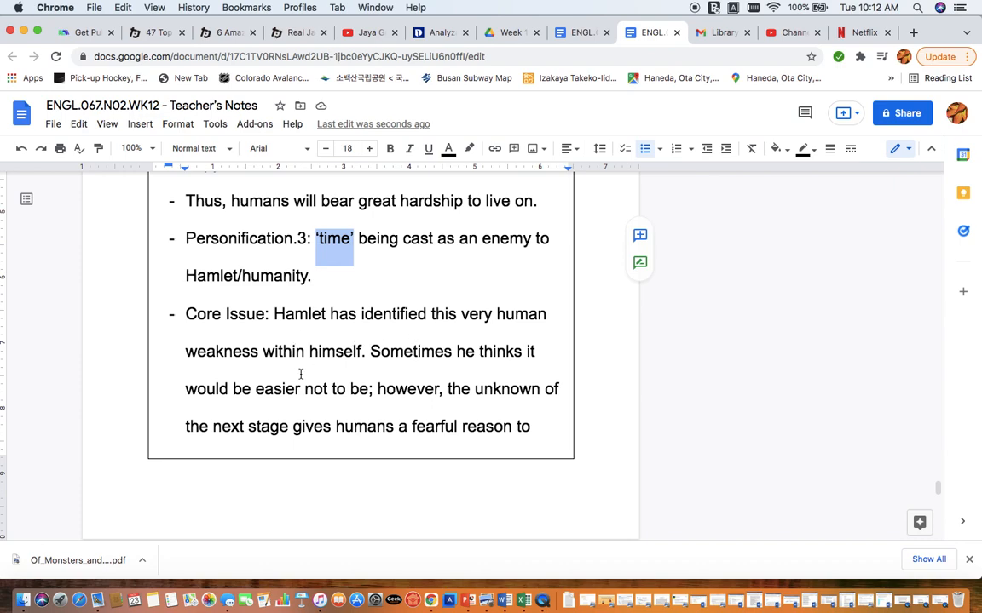
mouse_move(303, 415)
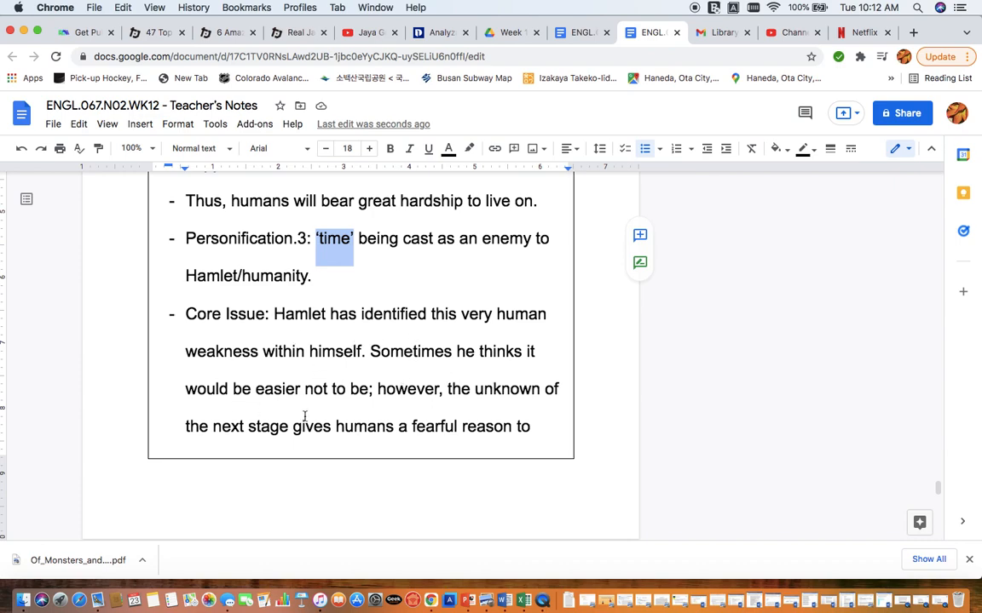
mouse_move(380, 416)
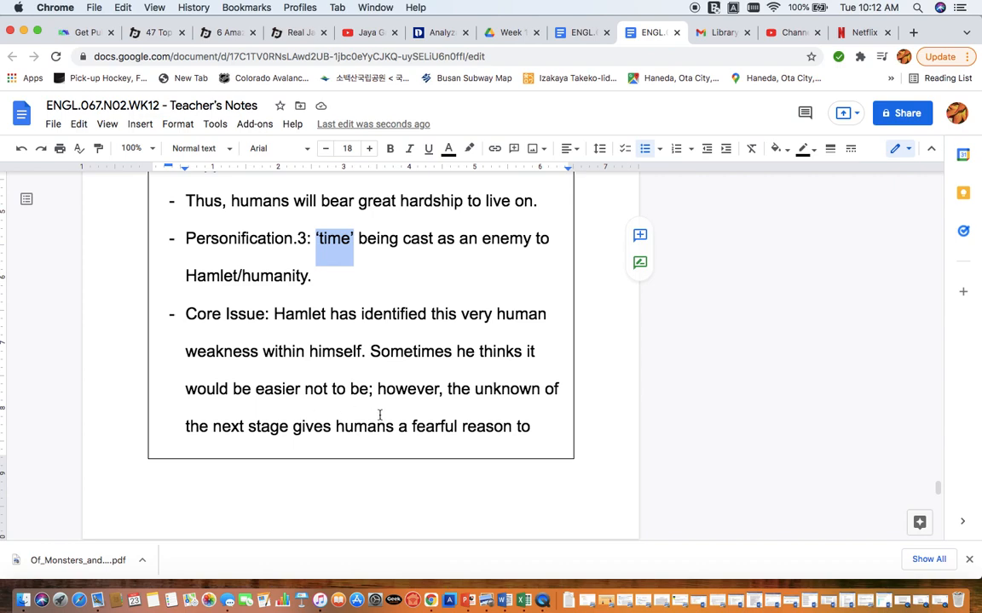
scroll(down, 3)
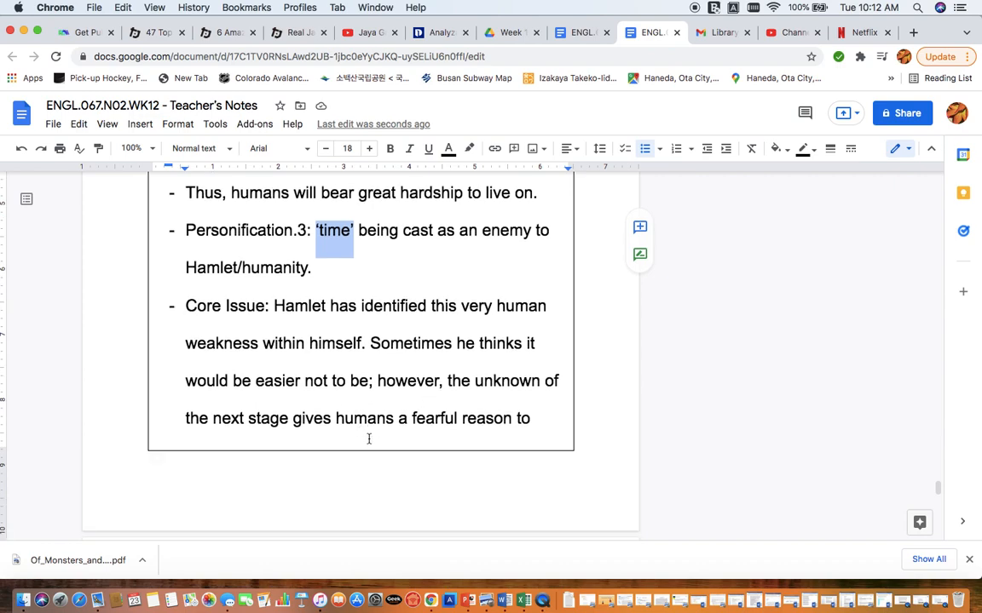
mouse_move(423, 439)
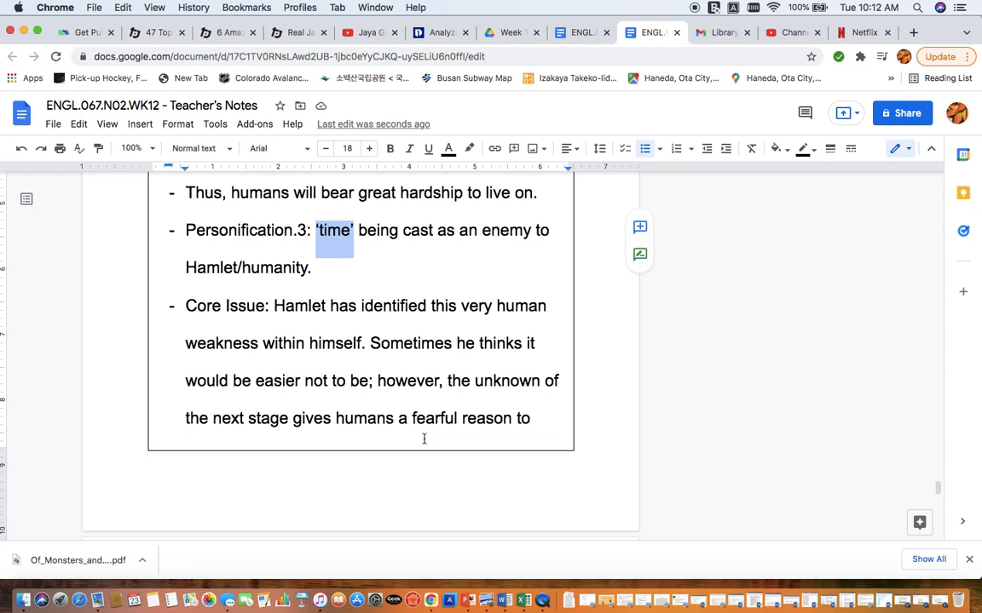
scroll(down, 3)
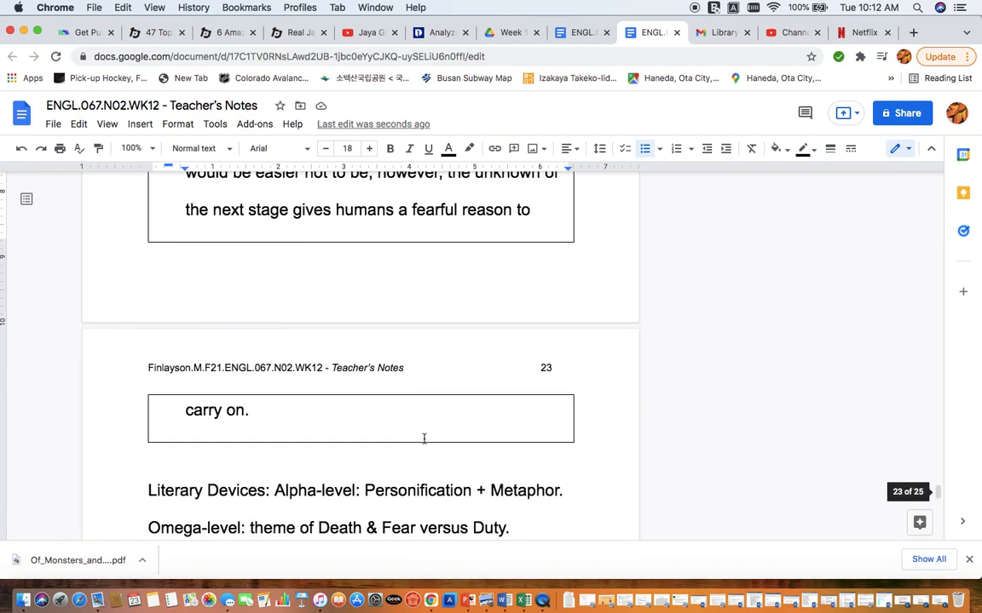
scroll(down, 3)
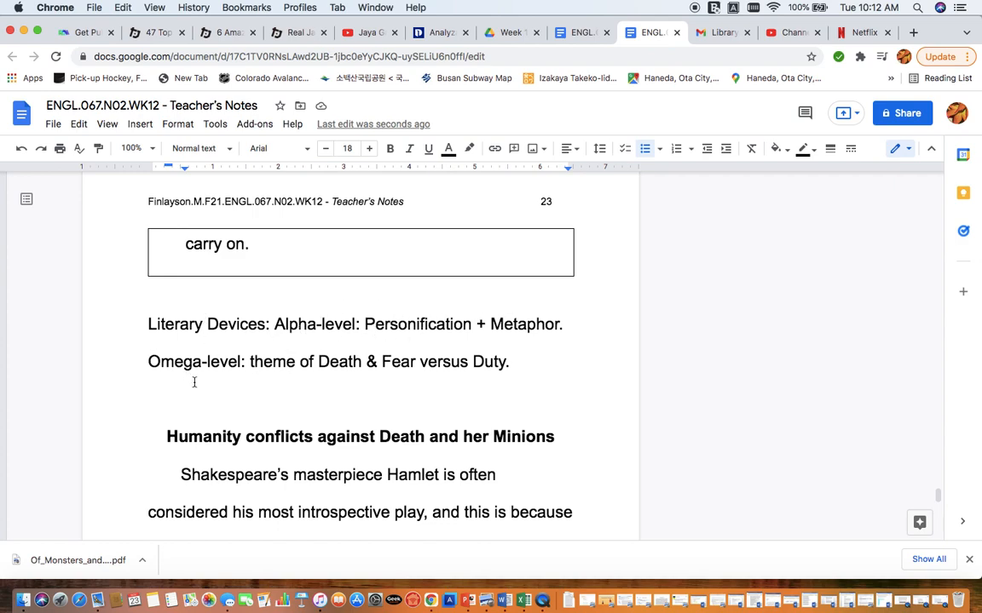
mouse_move(375, 373)
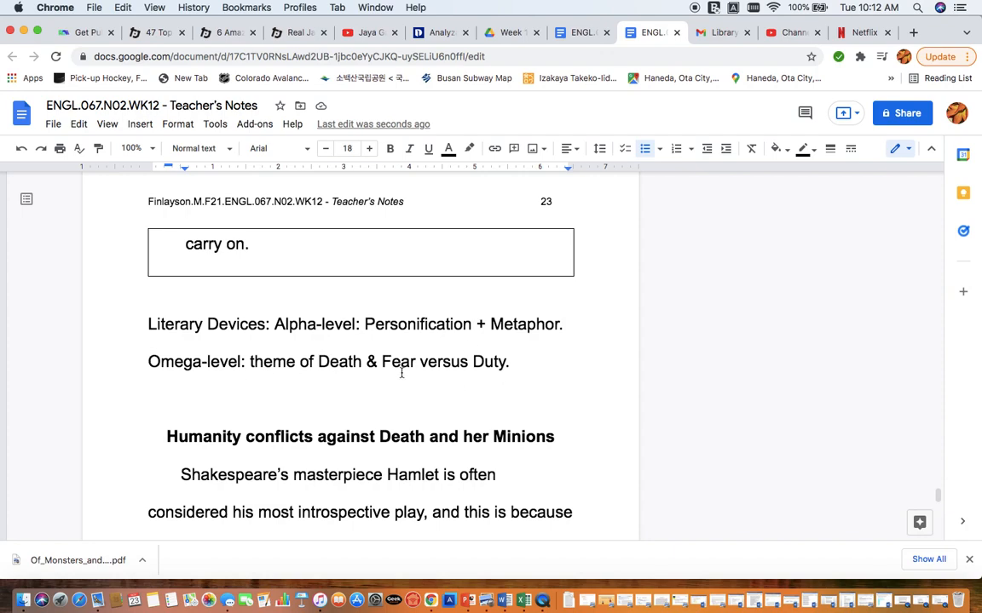
scroll(down, 3)
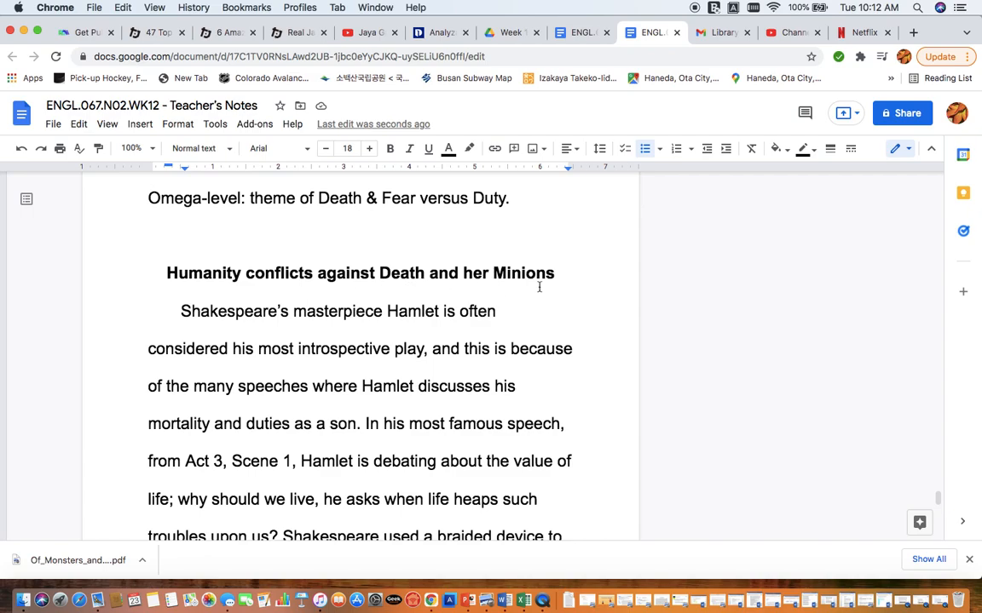
mouse_move(222, 313)
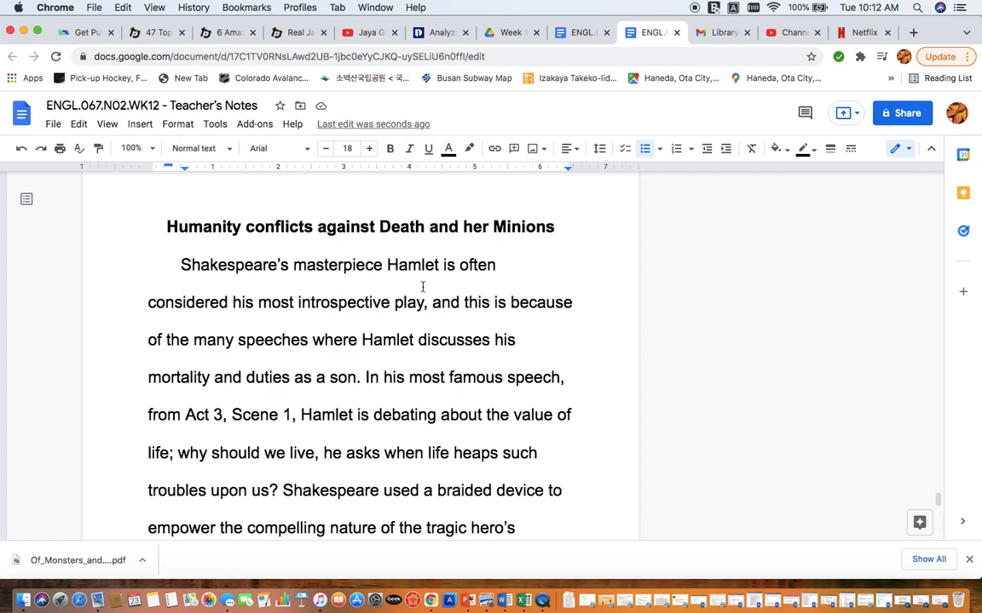
Step: Italicize the title Hamlet in the opening sentence, then select the mortality-and-duties clause
double_click(413, 266)
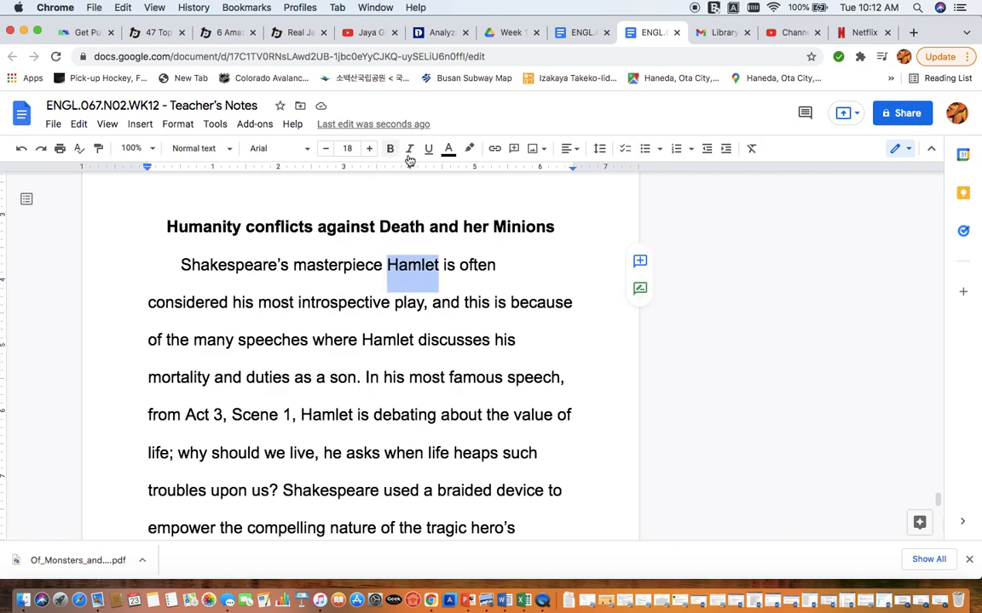
click(409, 149)
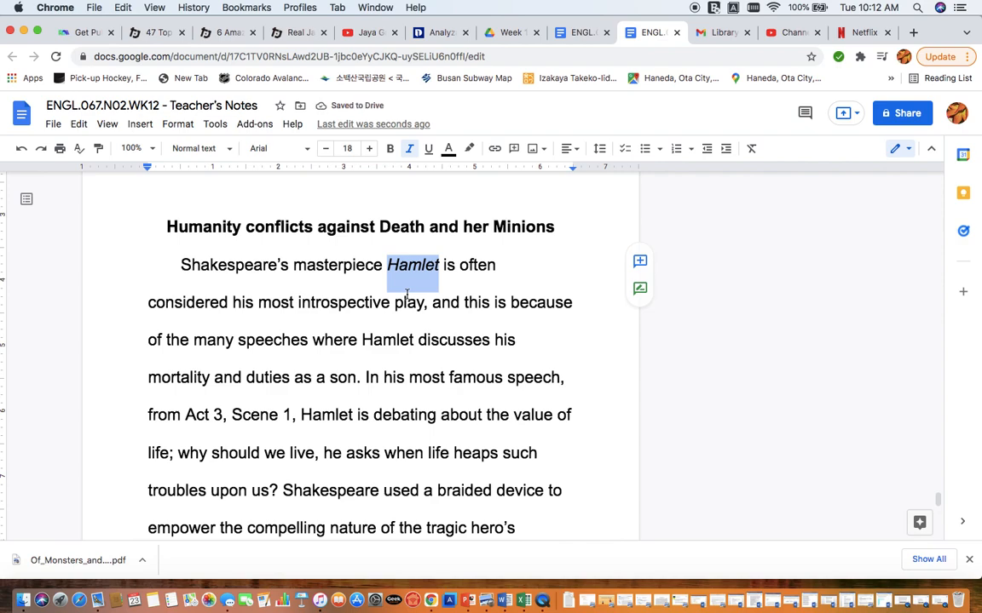
mouse_move(361, 321)
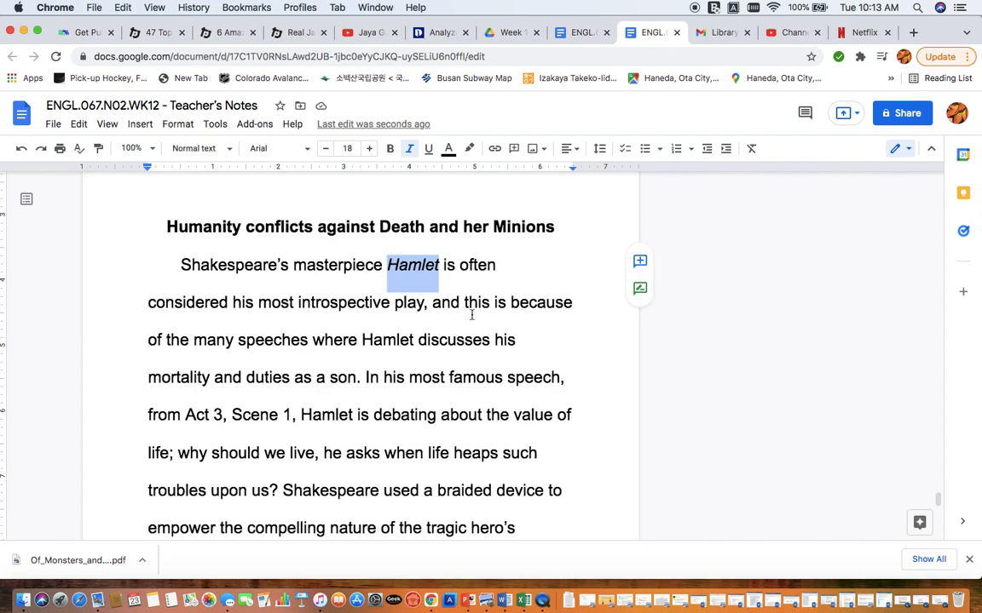
mouse_move(409, 361)
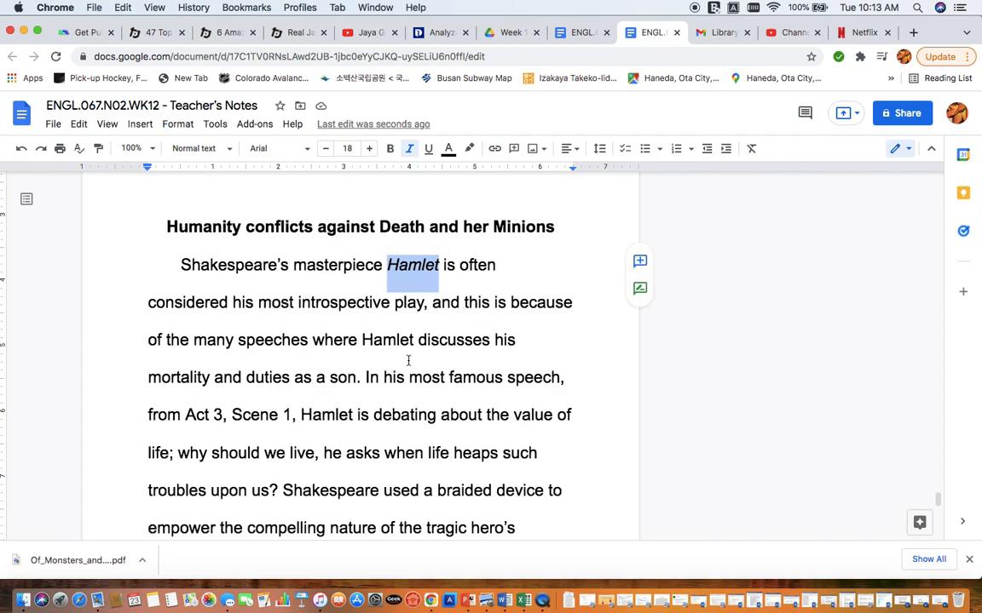
mouse_move(244, 390)
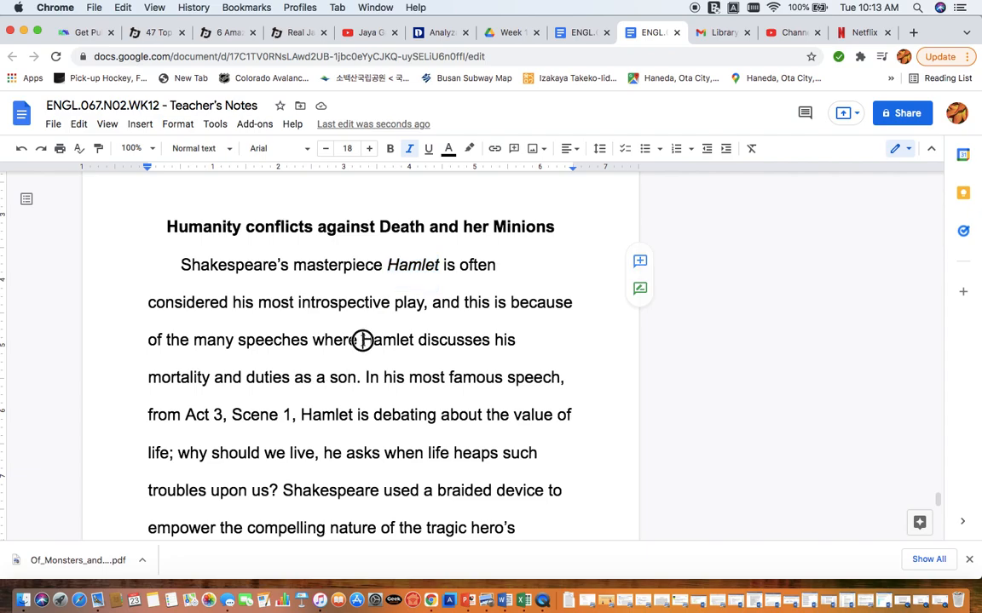
drag(361, 341, 358, 378)
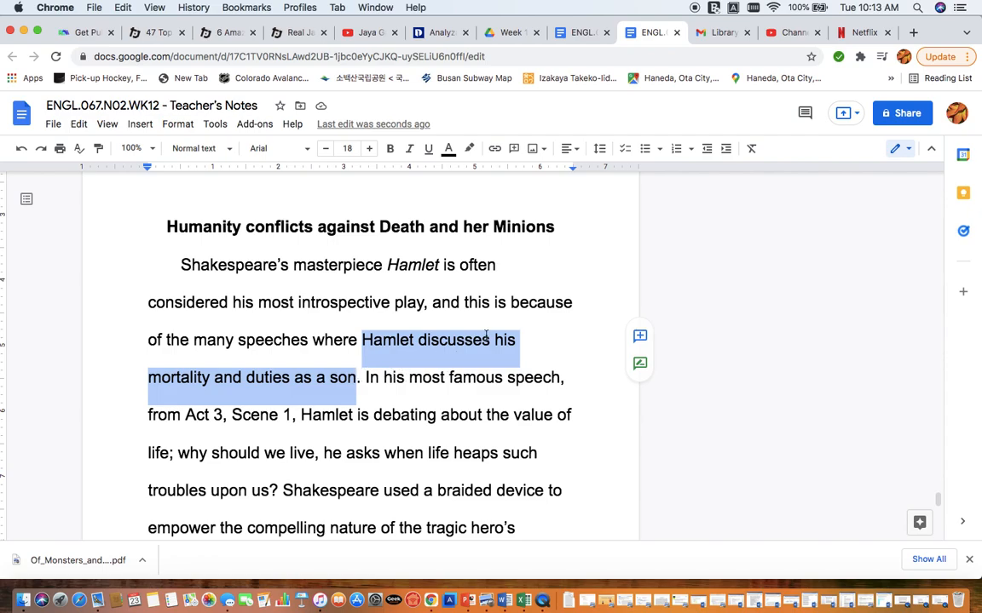
Step: Scroll down to the sentence about the value of life containing 'he asks'
scroll(down, 3)
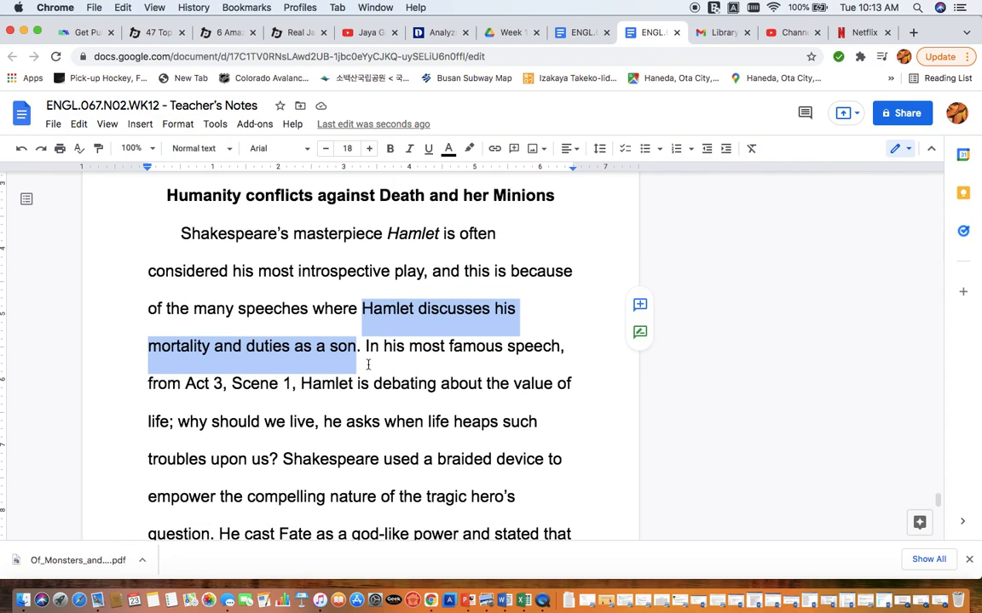
mouse_move(188, 392)
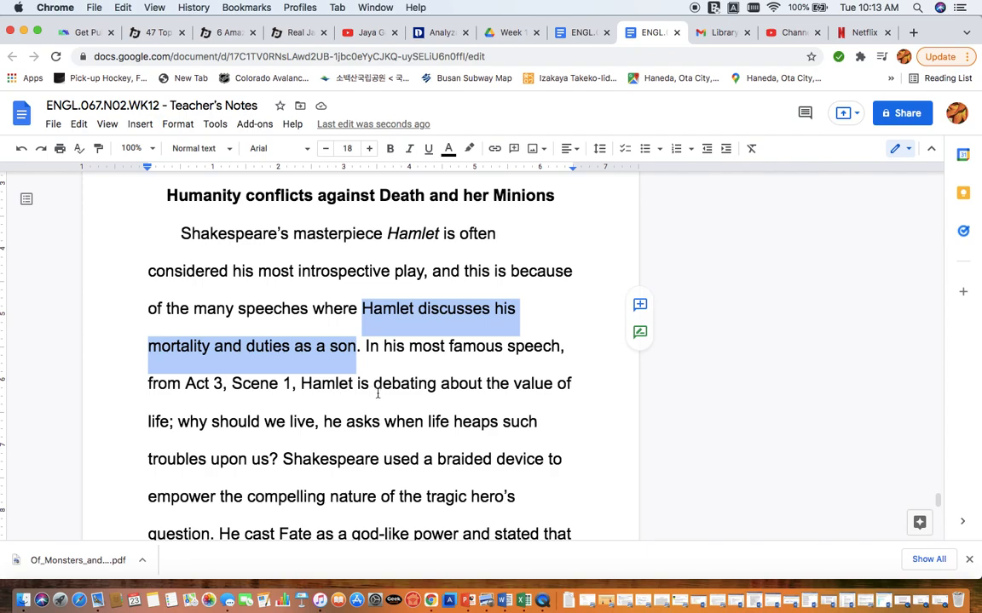
mouse_move(137, 423)
text(,)
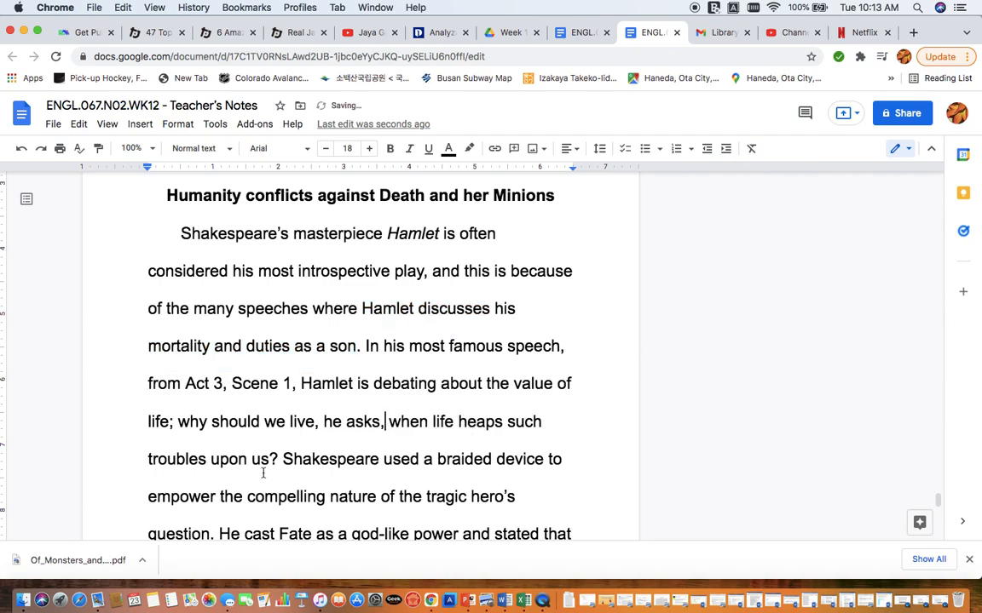
scroll(down, 3)
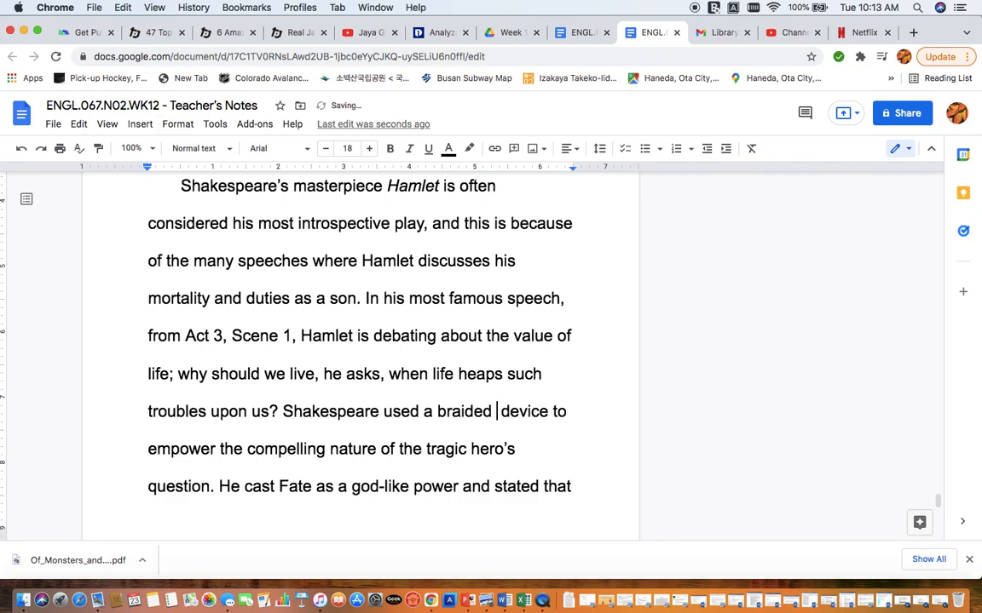
Step: Insert 'Alpha-level' so the phrase reads 'a braided Alpha-level device'
text(Omega)
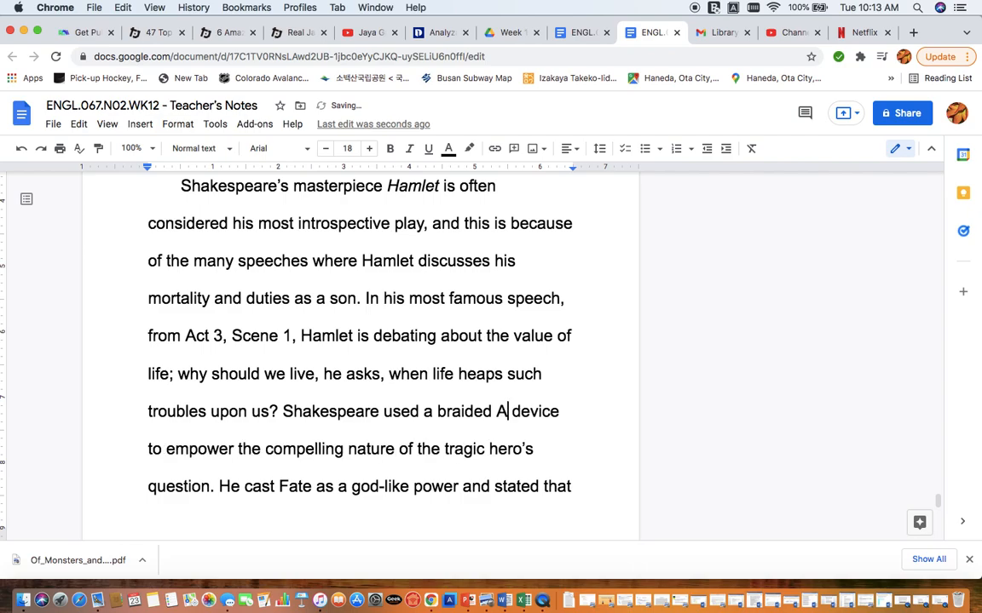
text(lpha-)
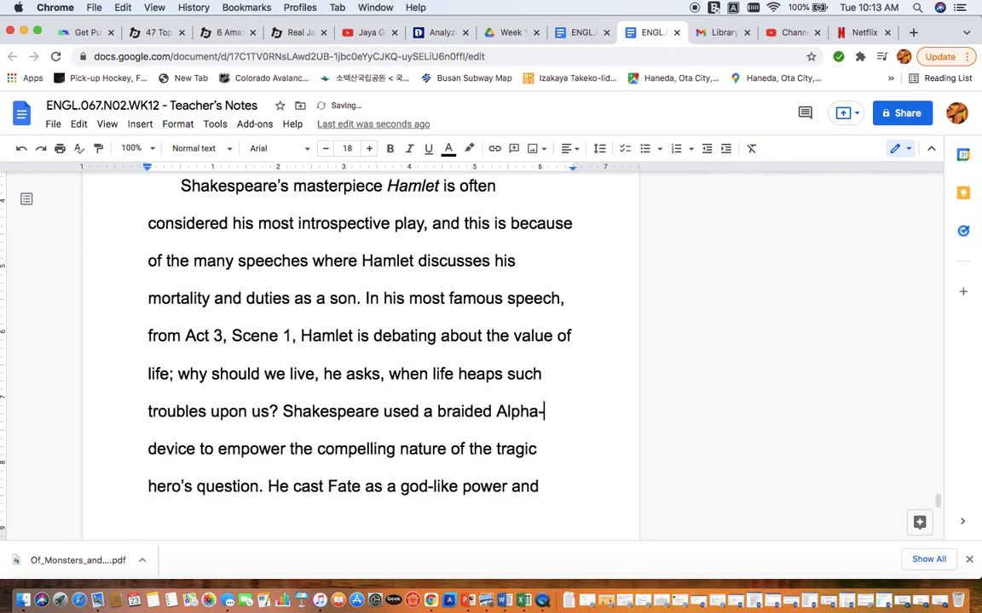
text(level device to empower the compelling nature of)
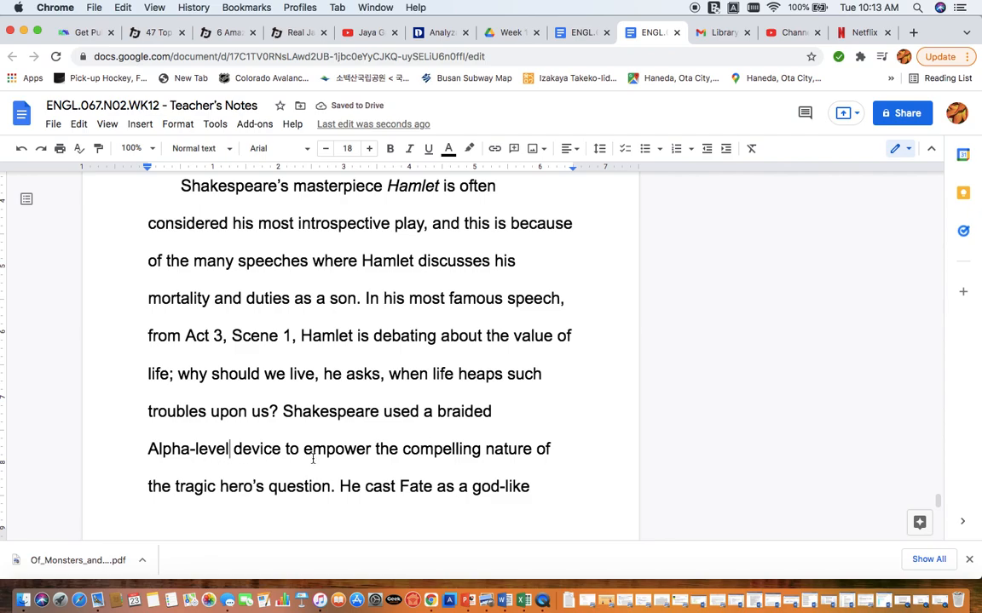
scroll(down, 3)
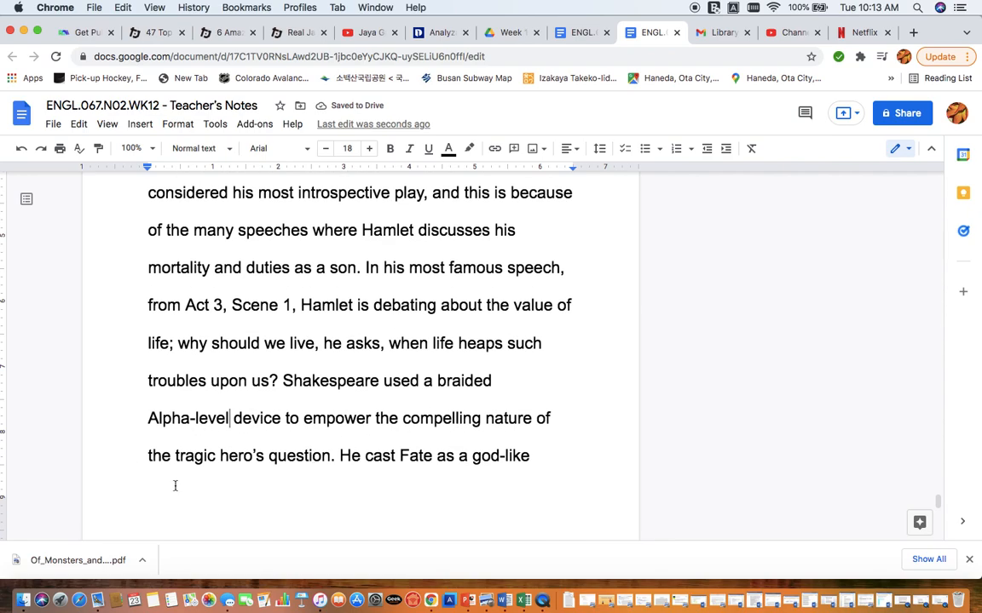
mouse_move(303, 473)
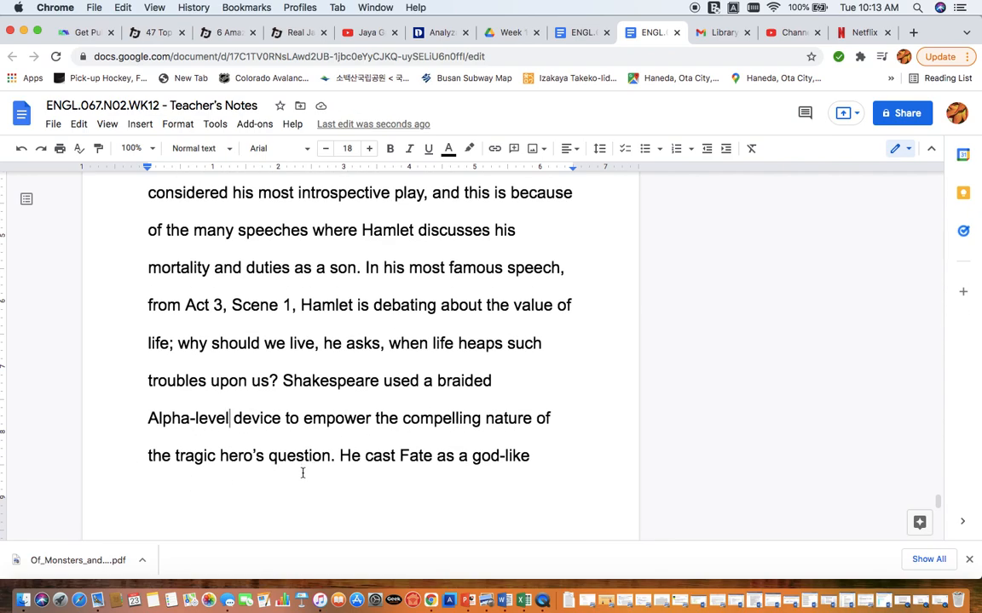
scroll(down, 3)
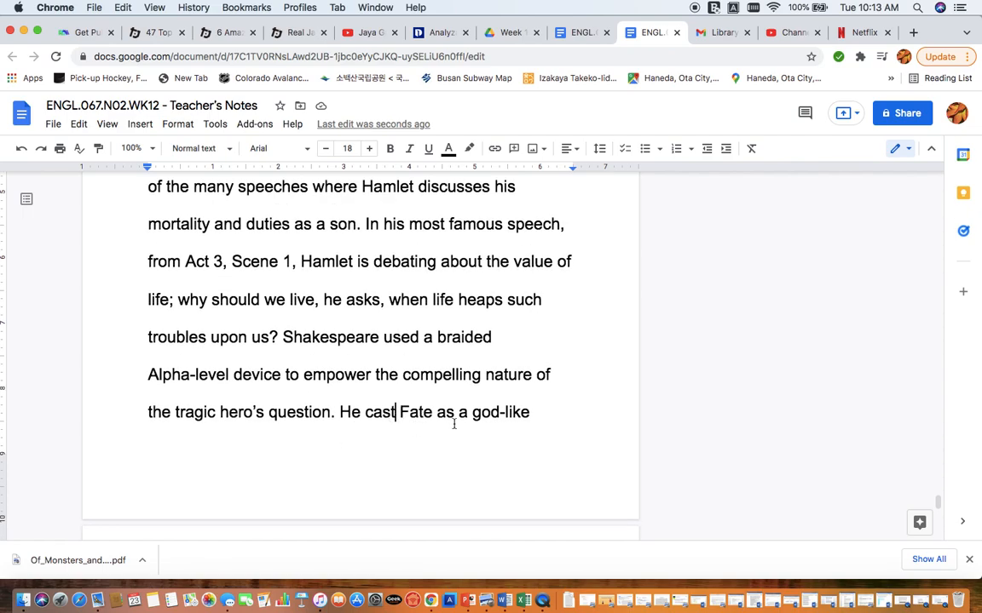
double_click(378, 371)
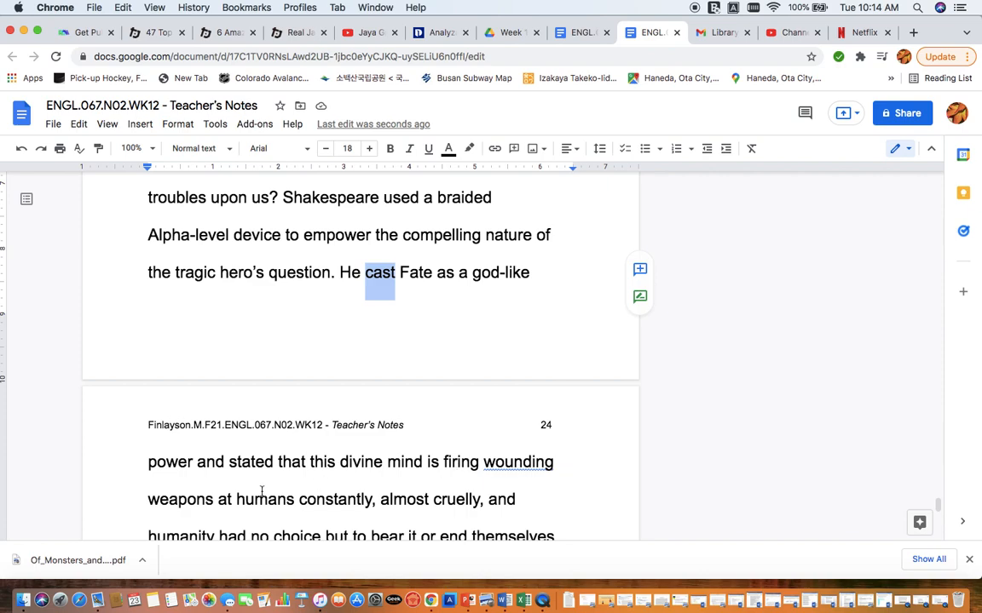
scroll(down, 3)
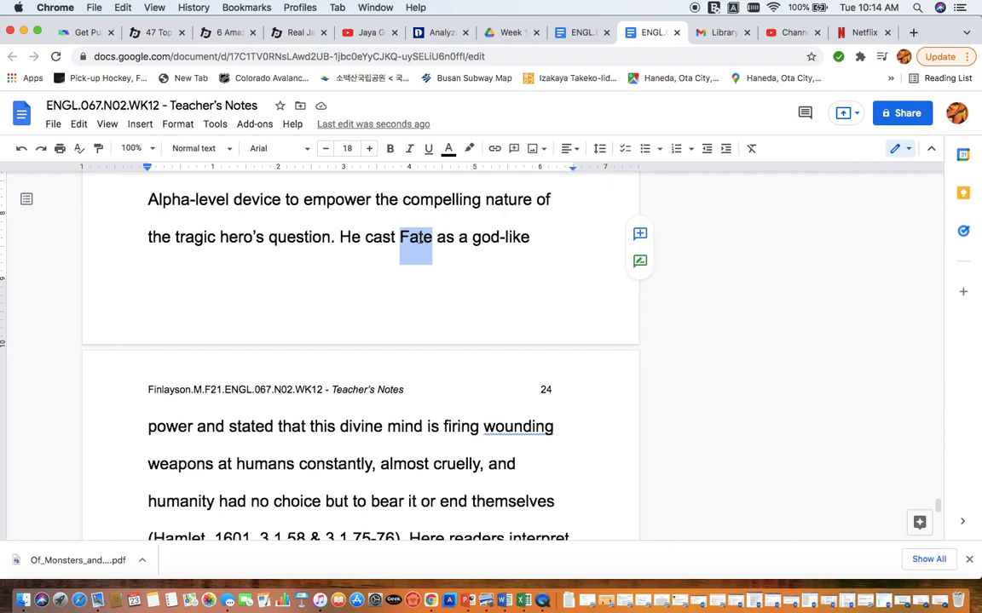
mouse_move(371, 354)
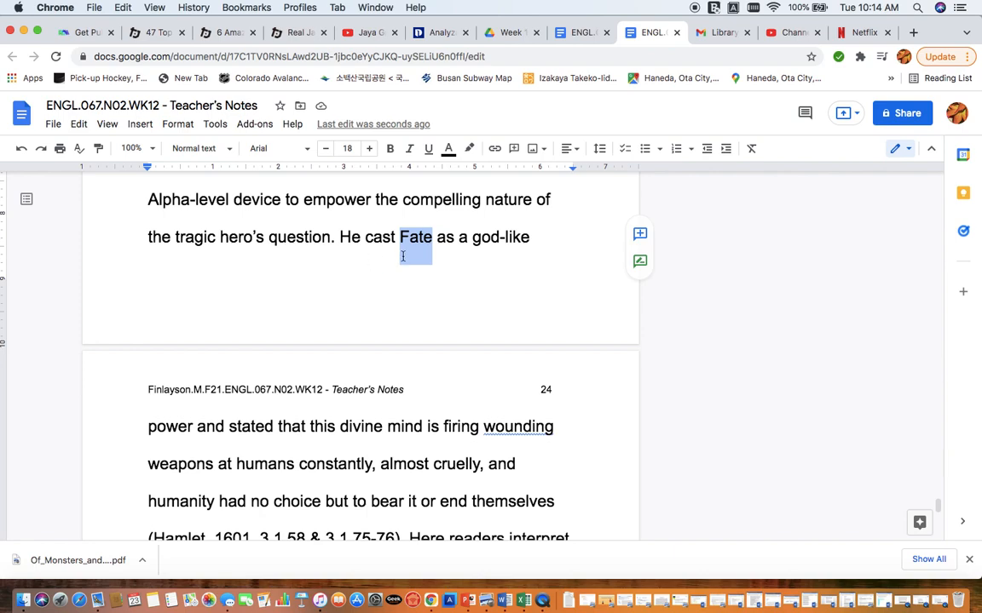
mouse_move(259, 446)
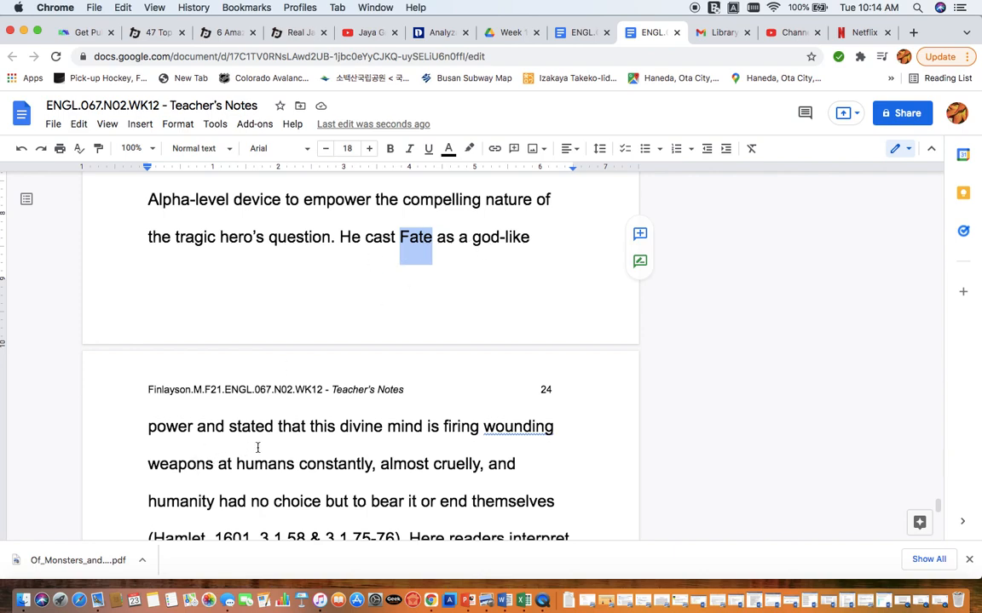
mouse_move(302, 474)
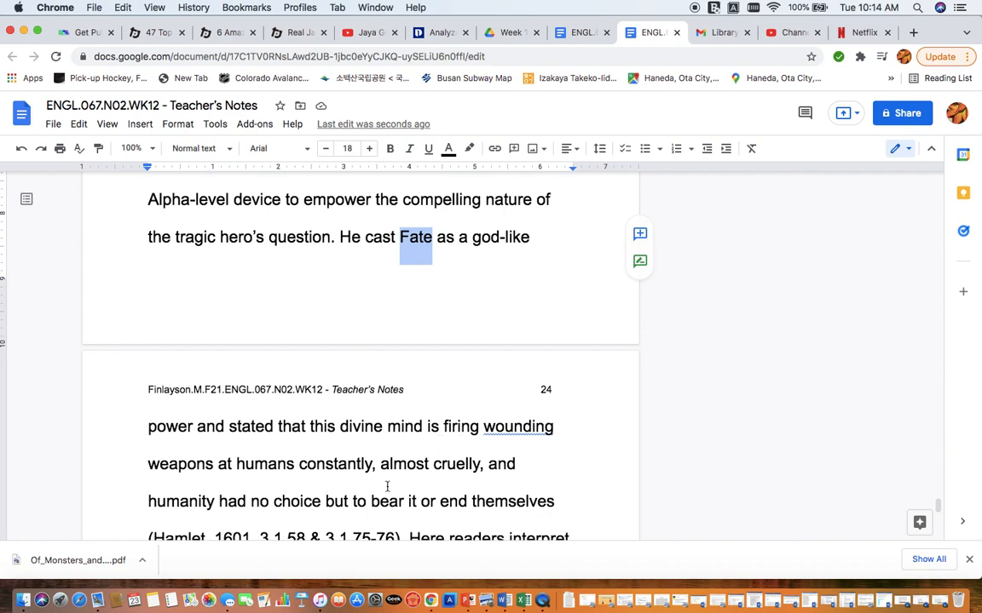
scroll(down, 3)
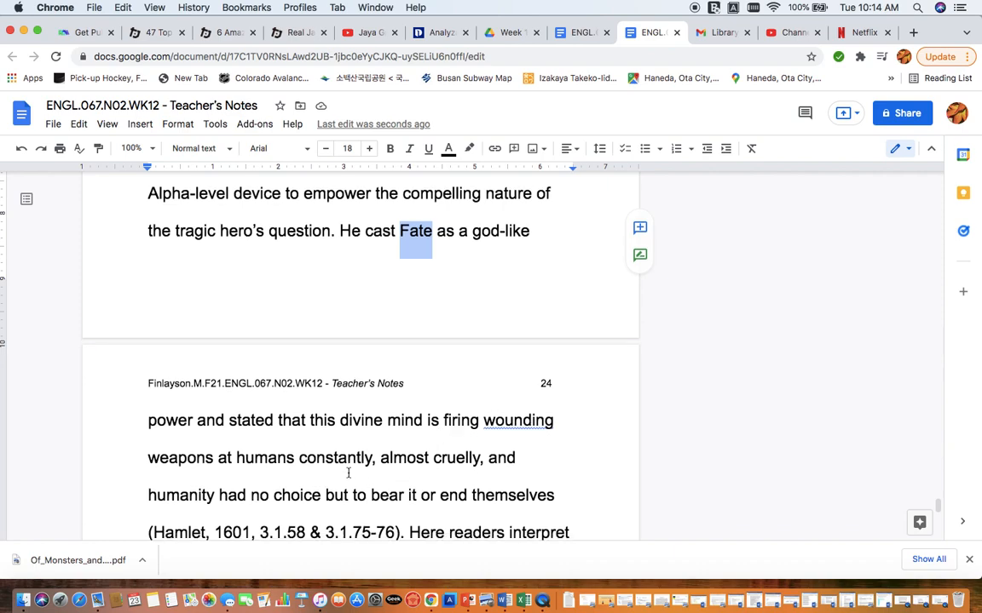
scroll(down, 3)
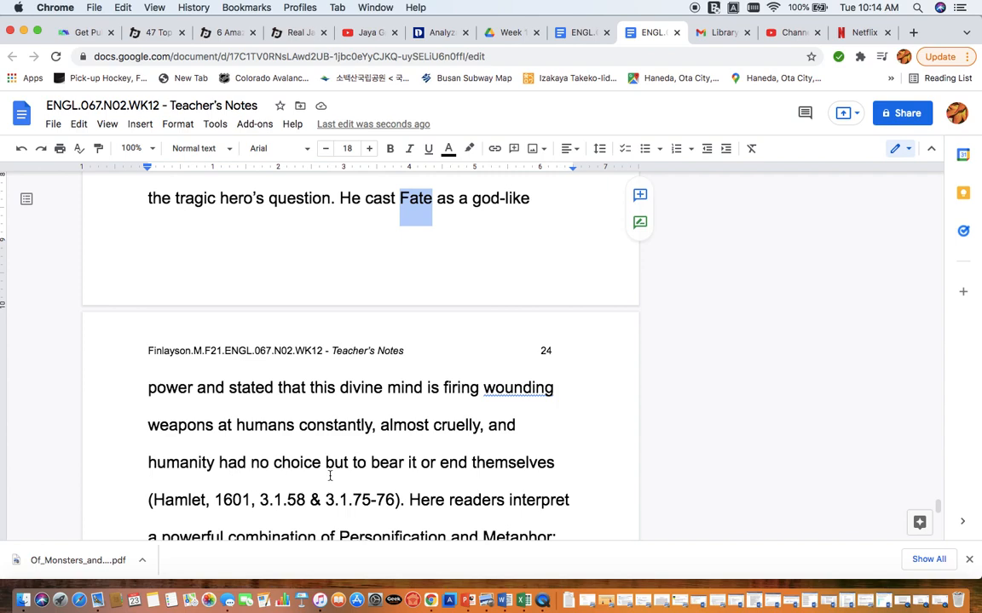
mouse_move(440, 470)
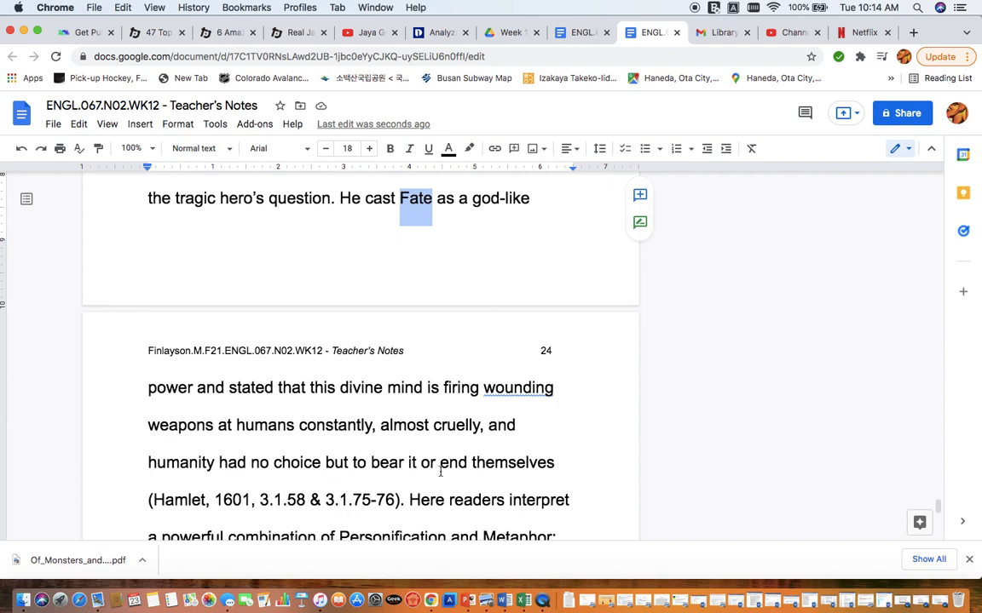
scroll(down, 3)
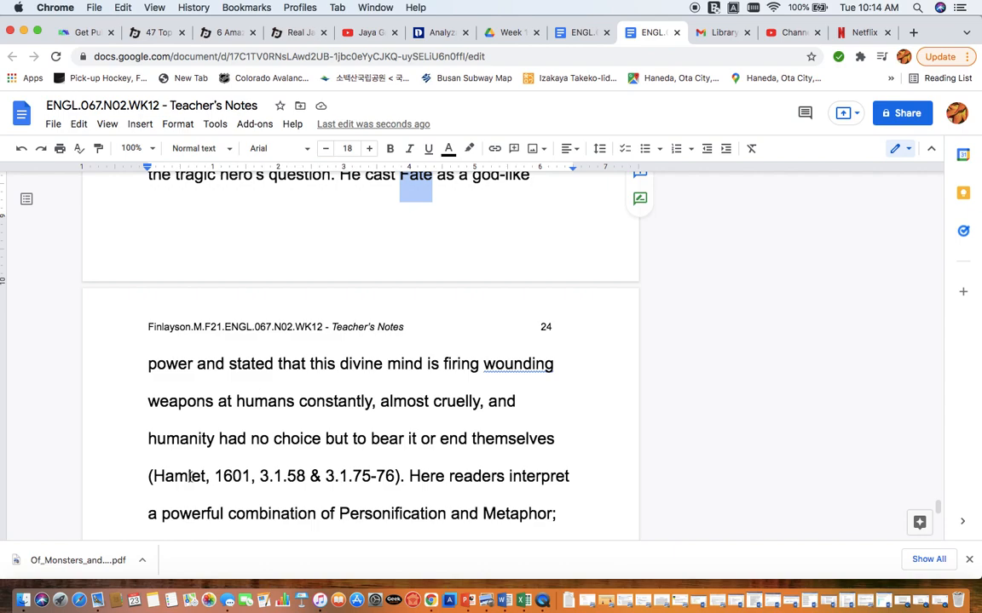
Step: Italicise Hamlet in the citation (Hamlet, 1601, 3.1.58 & 3.1.75-76) and select its year and line numbers
double_click(179, 477)
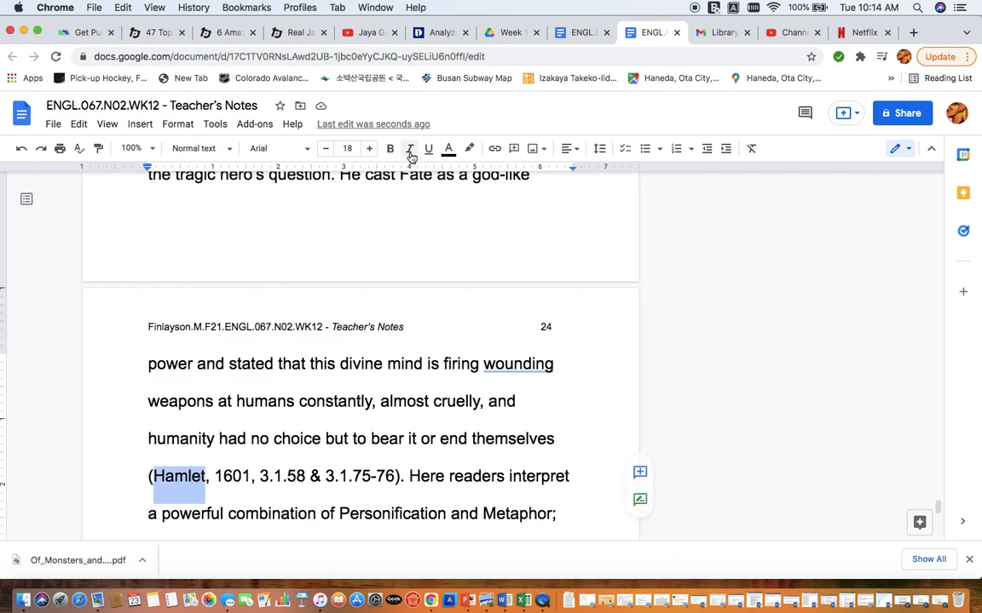
click(409, 149)
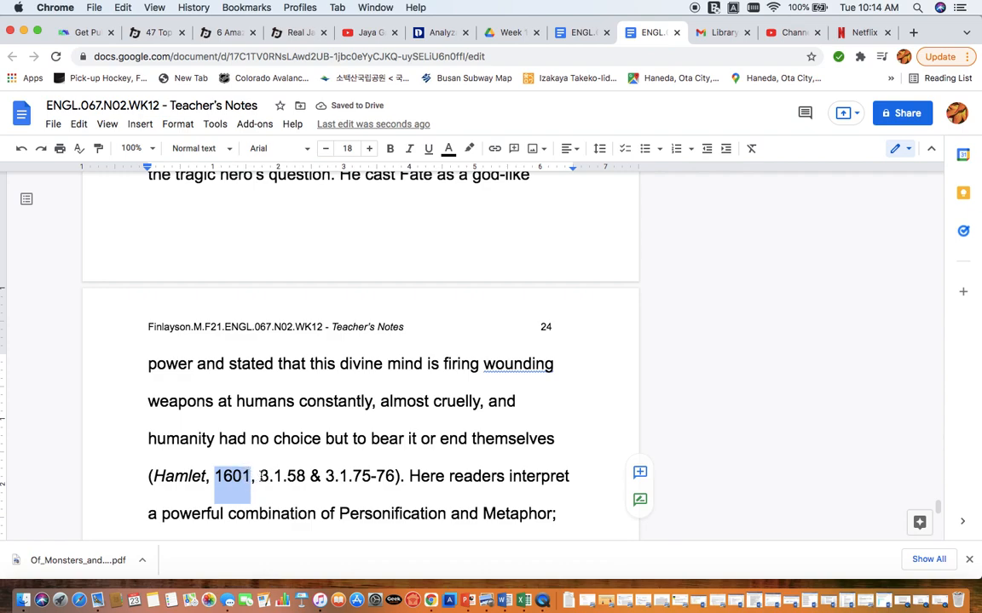
drag(259, 477, 400, 477)
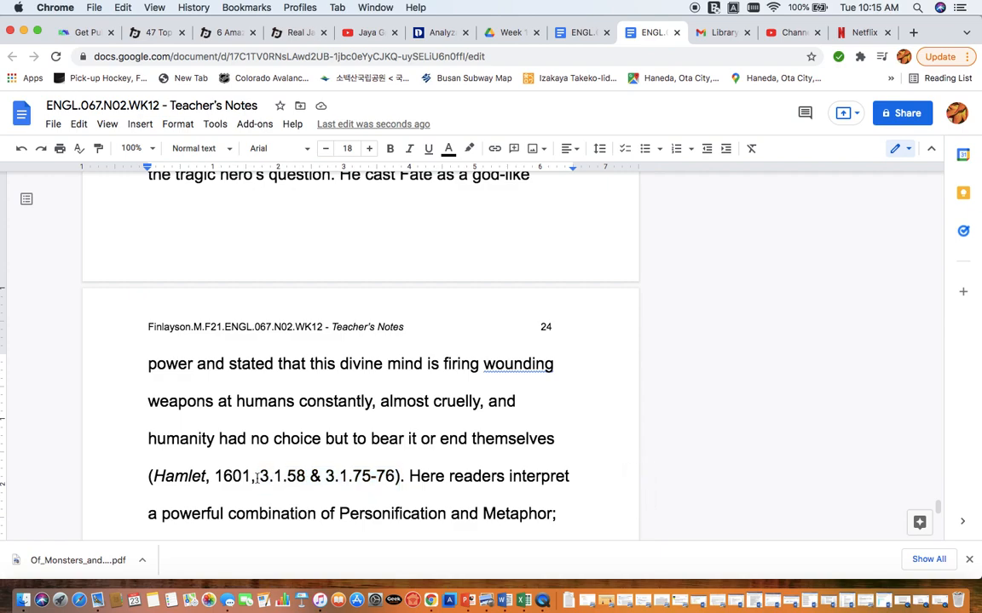
double_click(281, 477)
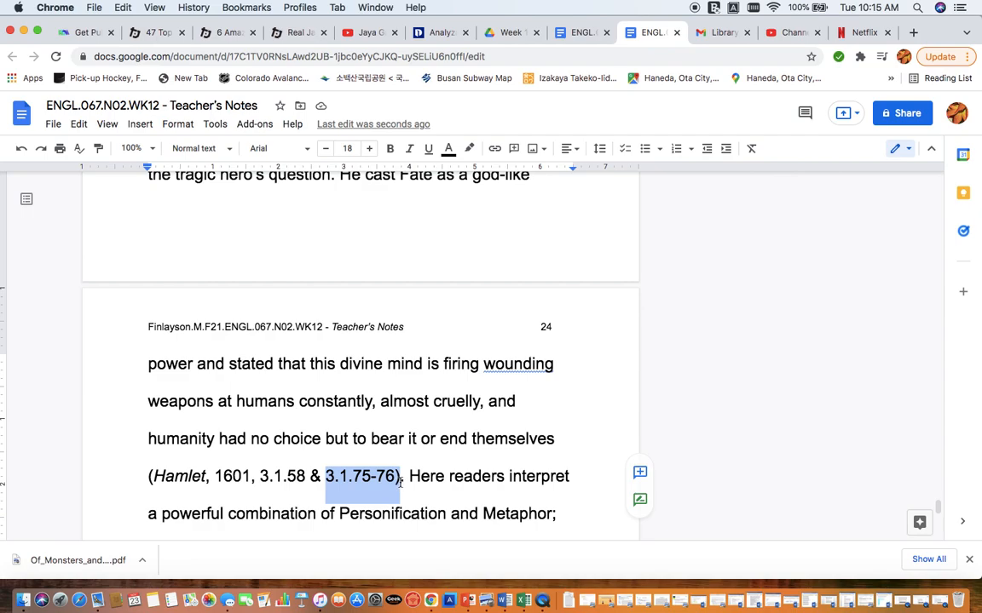
scroll(down, 3)
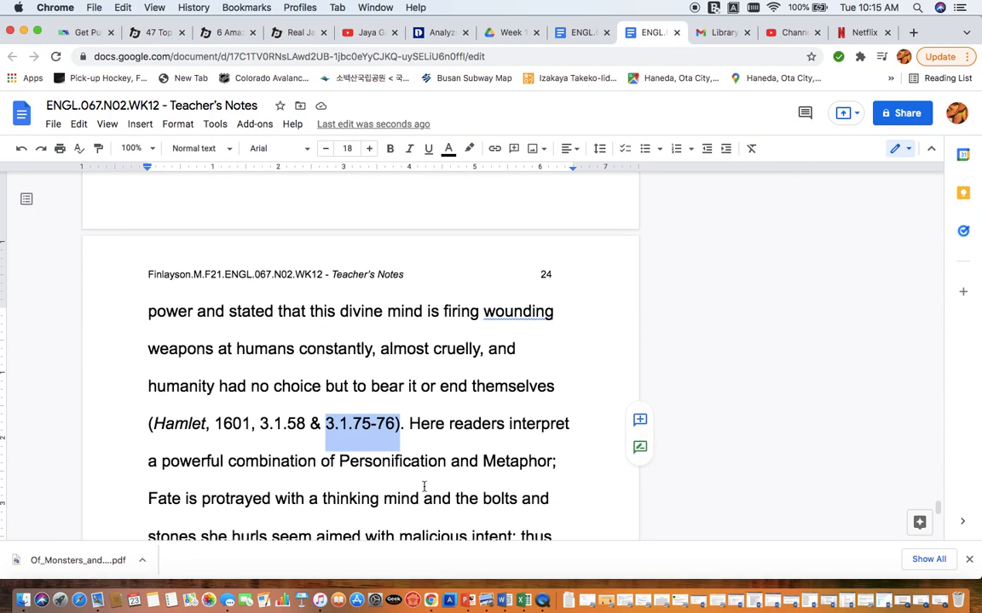
scroll(down, 3)
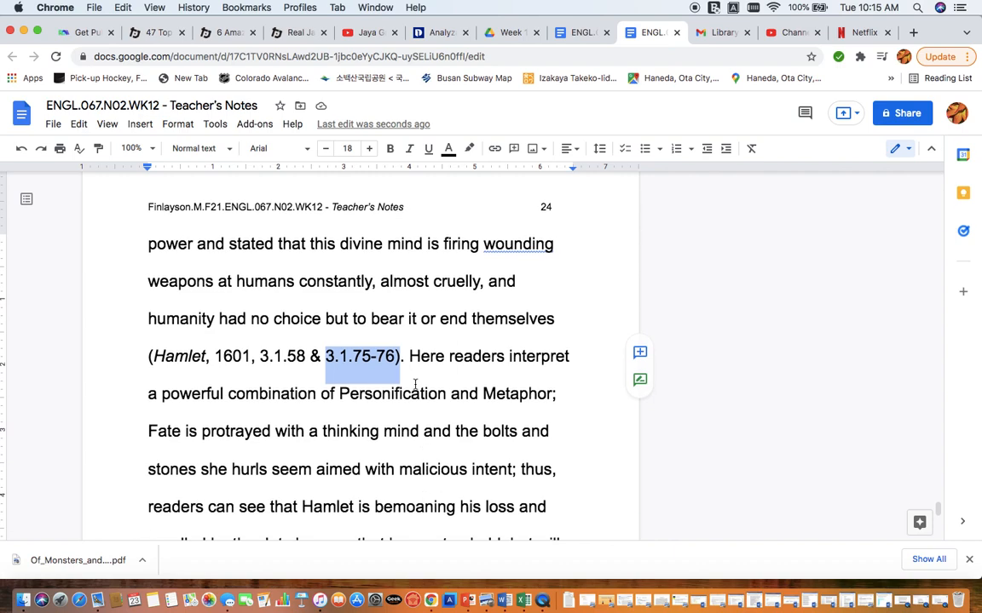
mouse_move(361, 409)
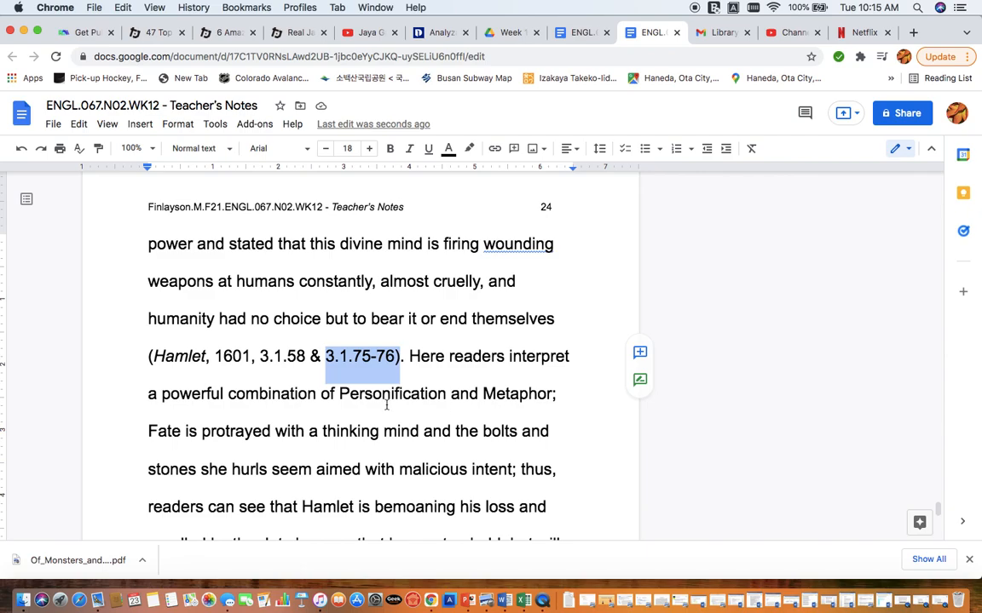
mouse_move(442, 405)
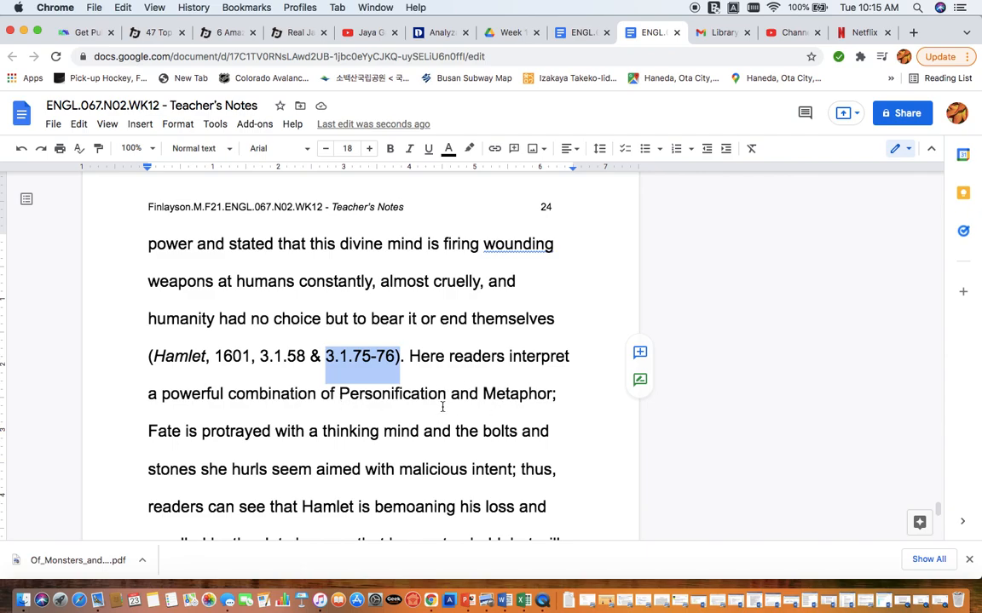
scroll(down, 3)
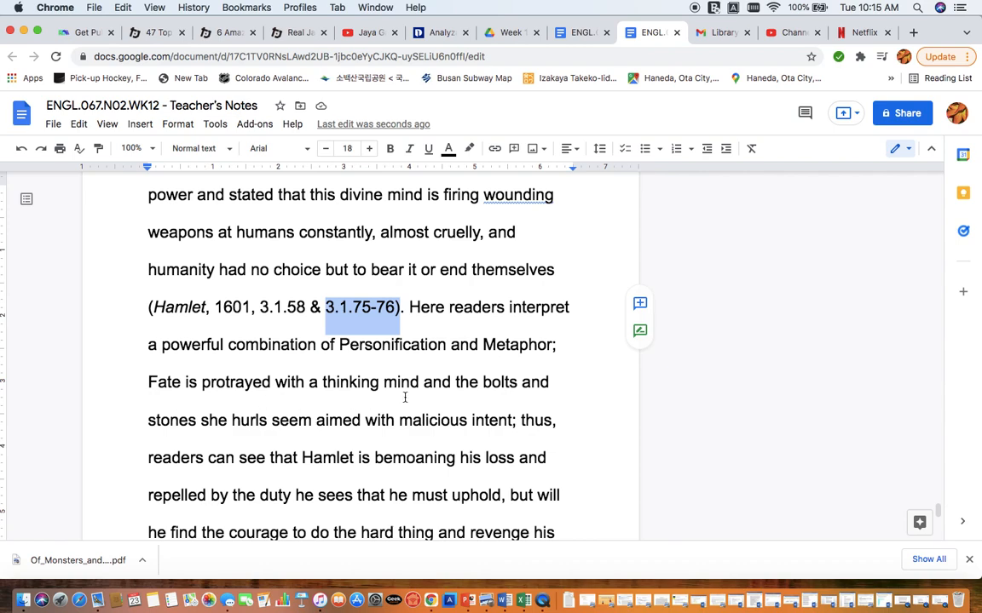
mouse_move(228, 446)
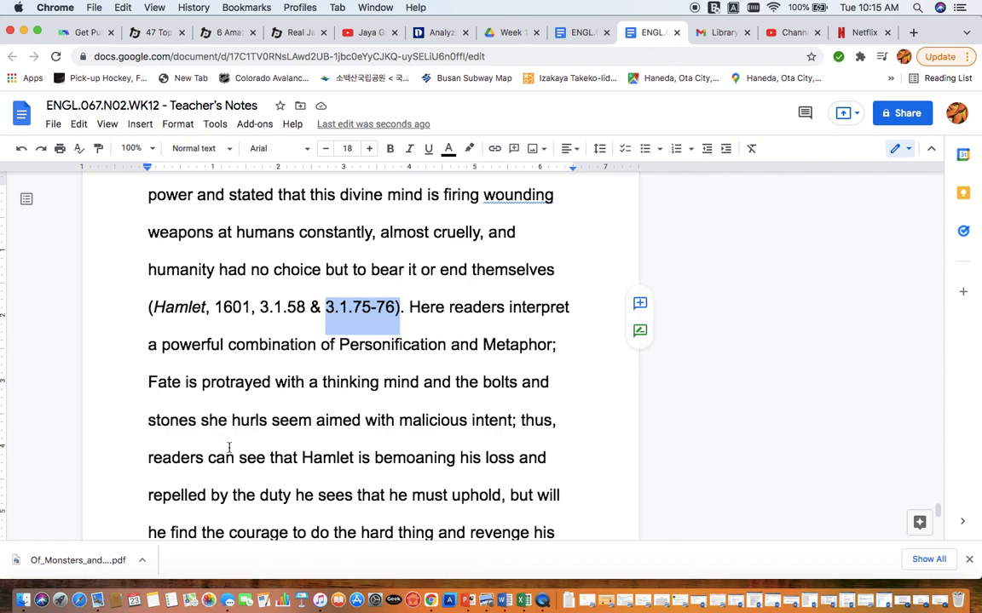
mouse_move(302, 436)
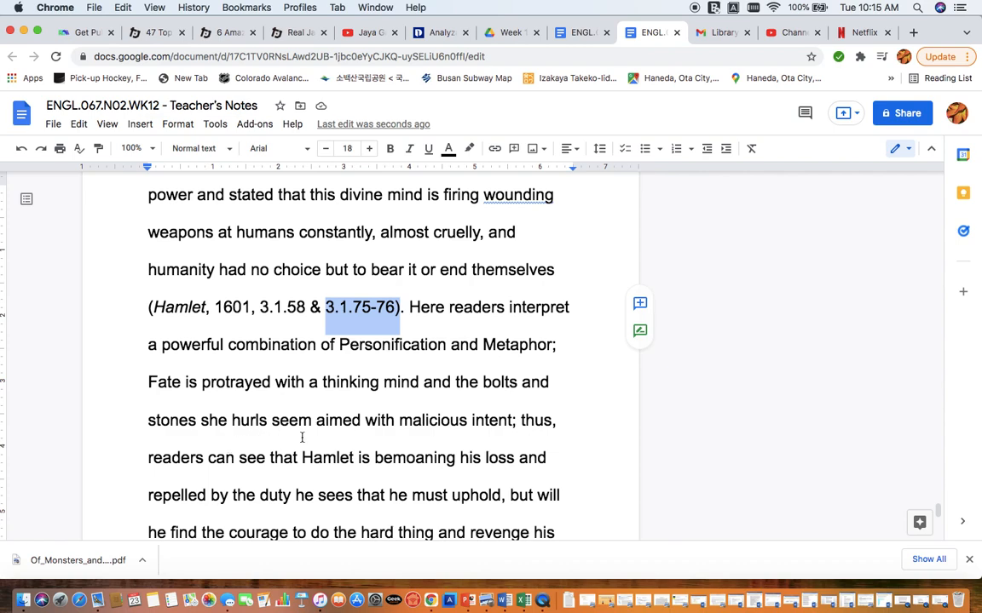
mouse_move(483, 433)
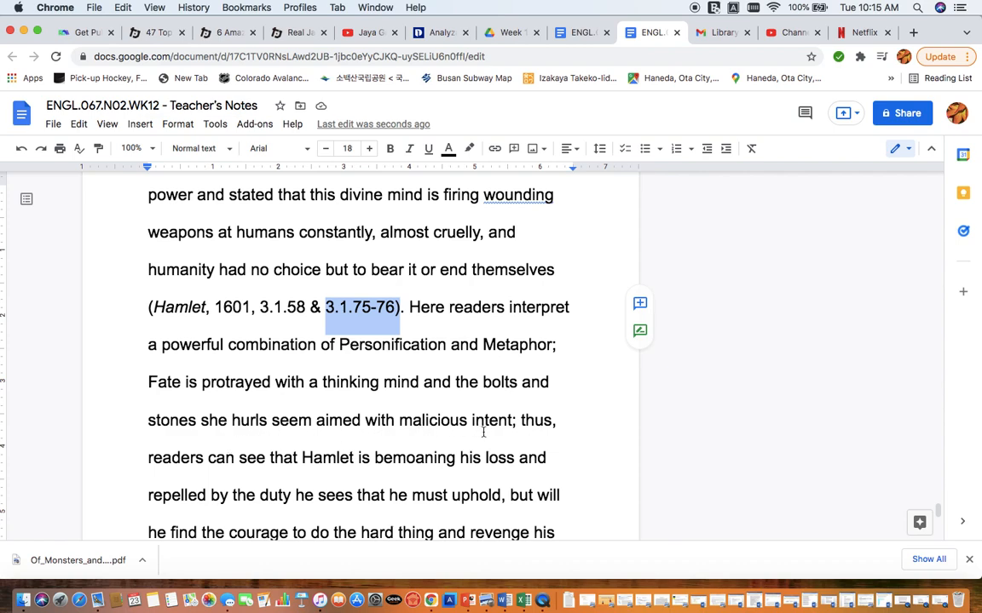
scroll(down, 3)
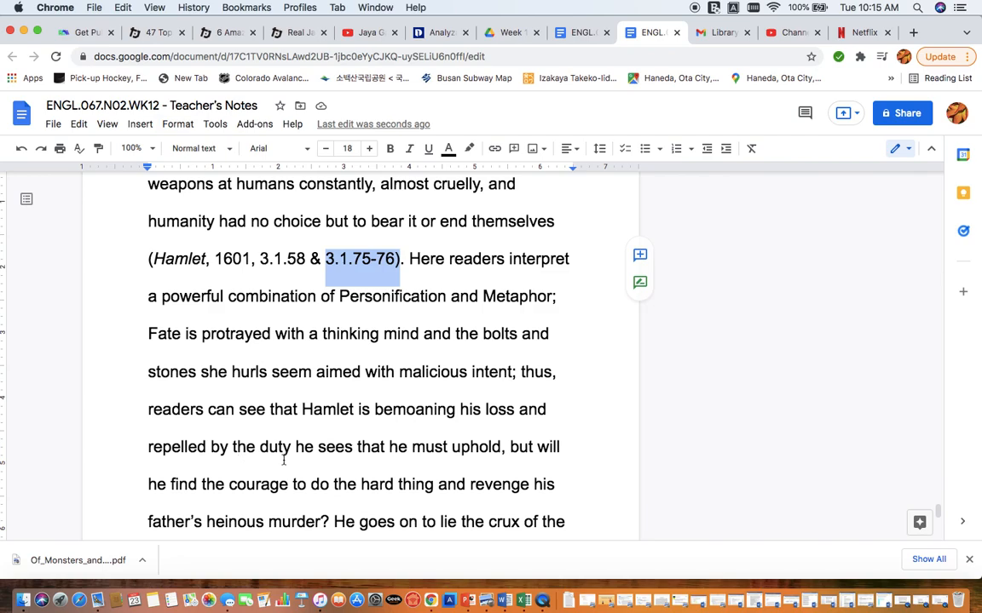
mouse_move(529, 469)
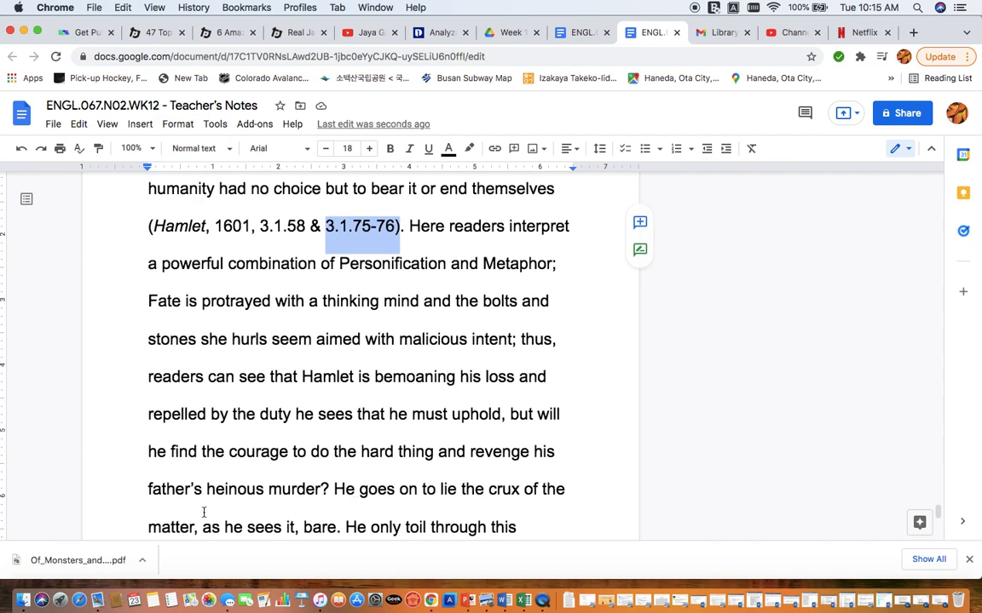
mouse_move(304, 511)
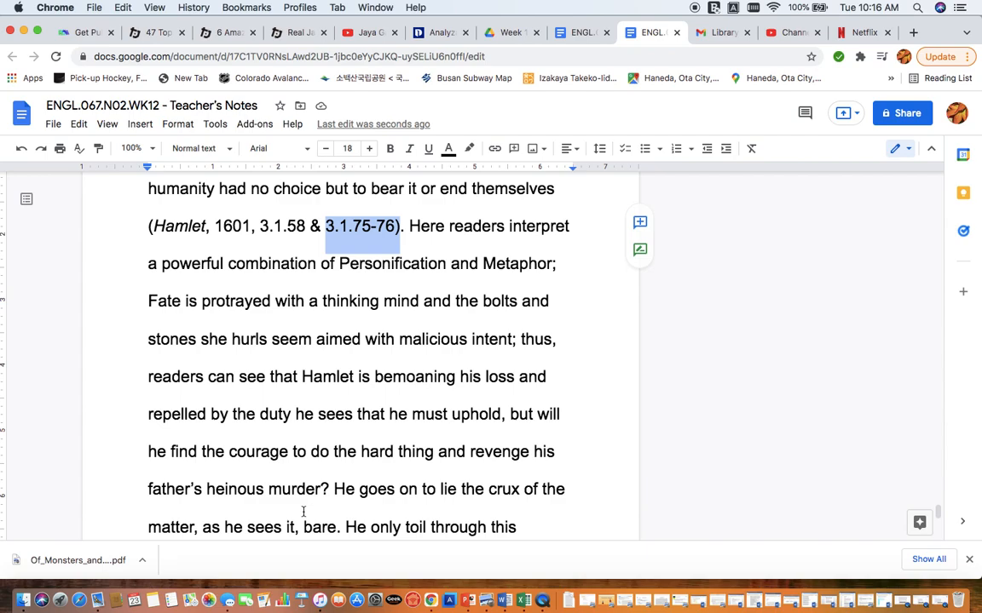
scroll(down, 3)
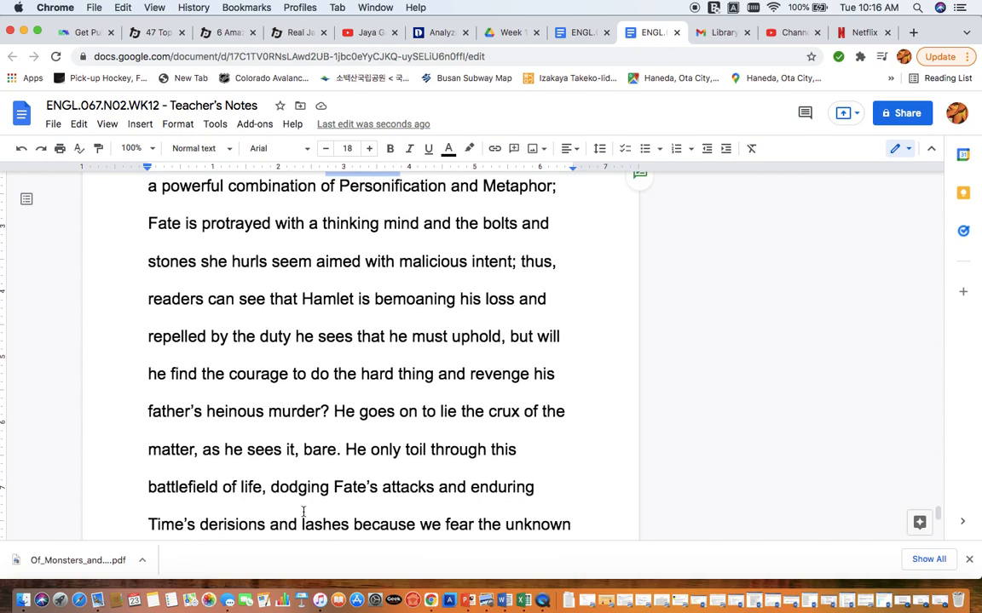
Step: Retype words so the sentences read 'lay the crux', 'only toils', 'he fears' and 'his final journey'
scroll(down, 3)
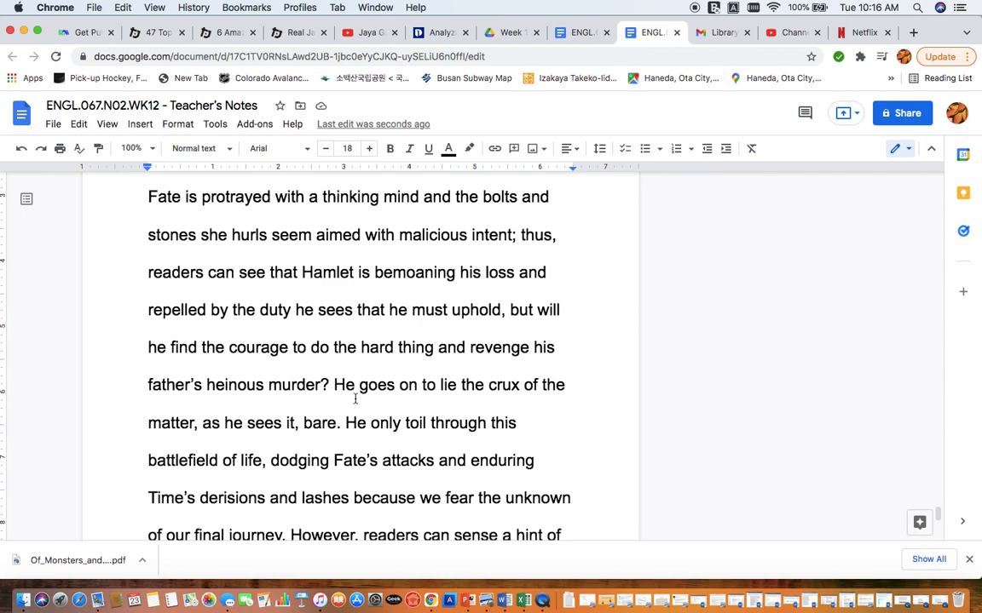
mouse_move(450, 399)
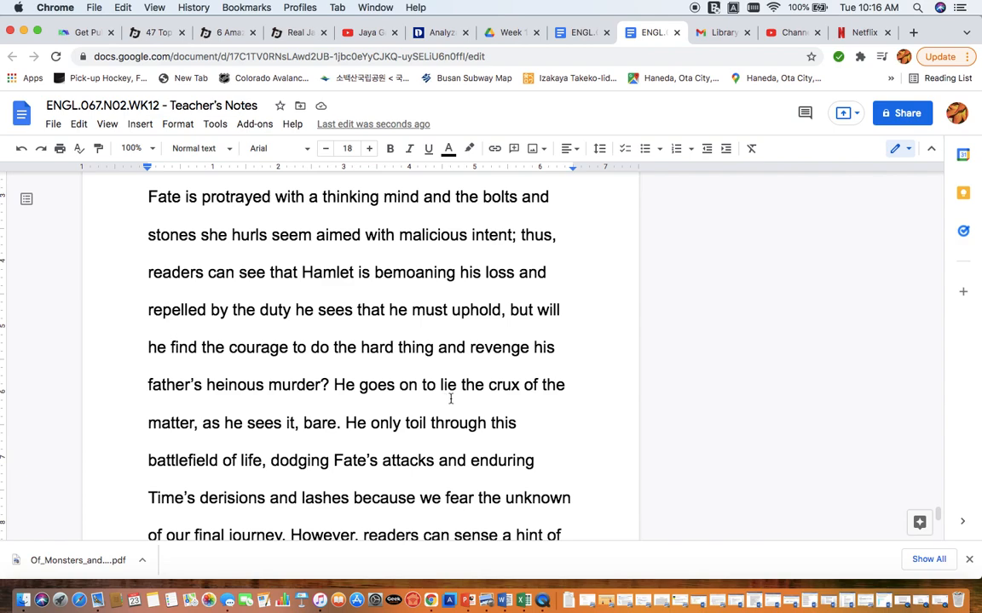
mouse_move(248, 416)
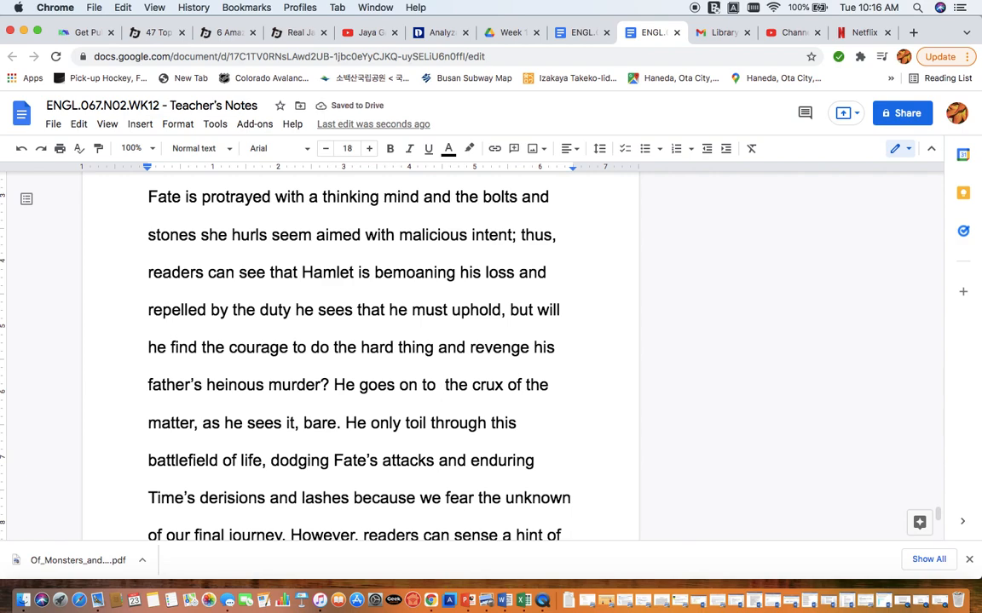
text(view)
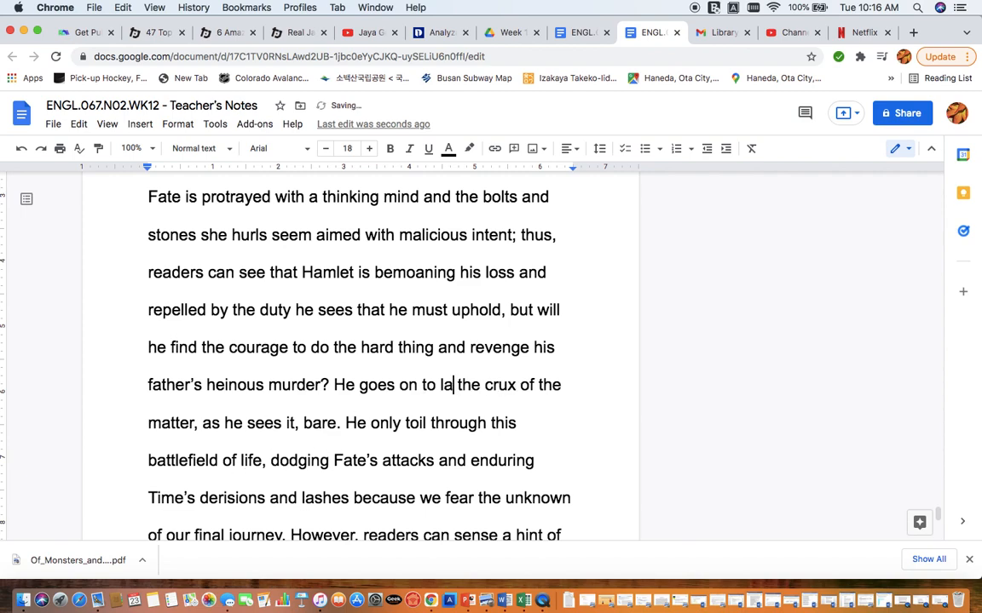
text(y)
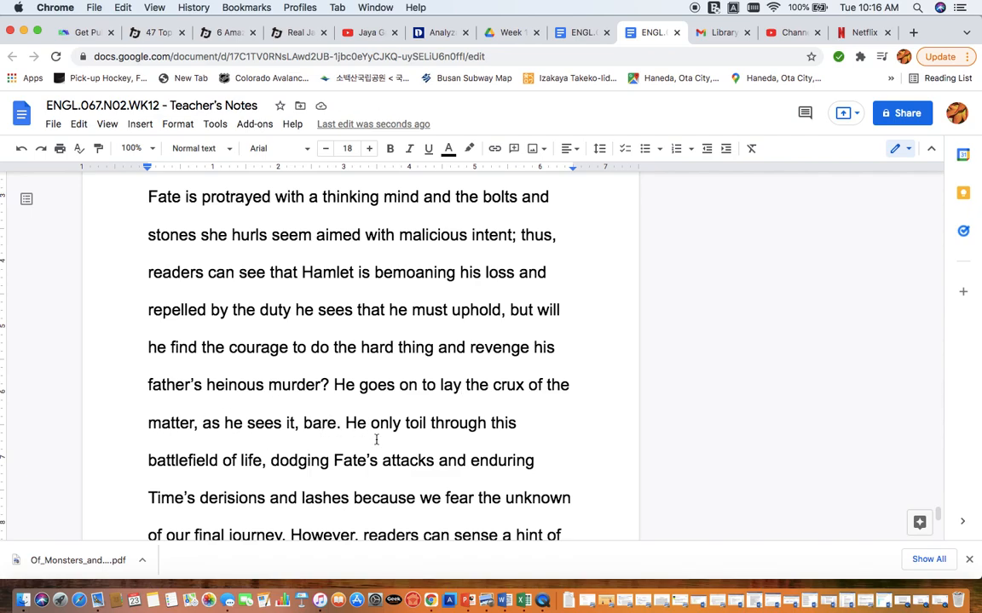
scroll(down, 3)
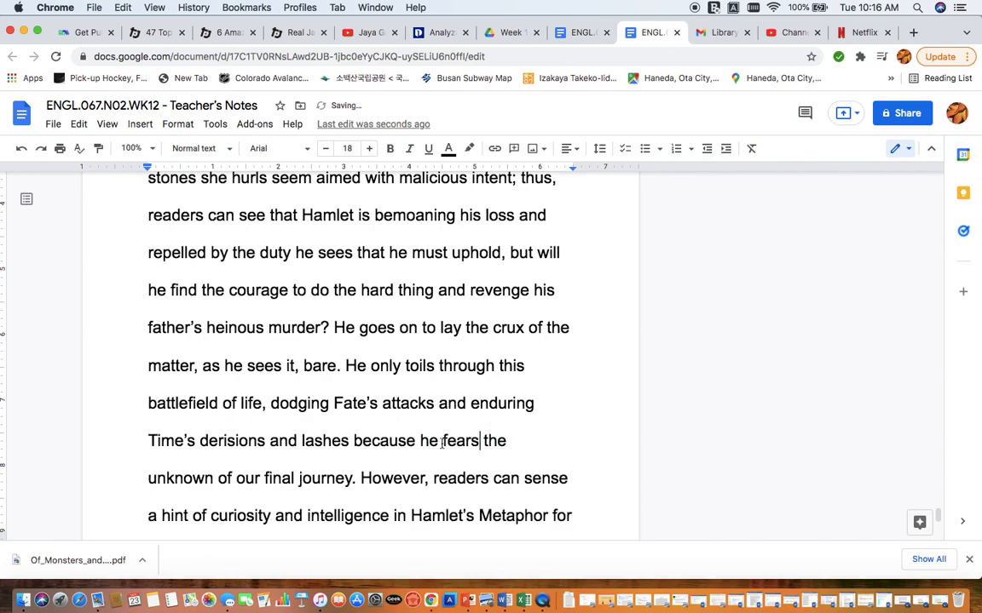
scroll(down, 3)
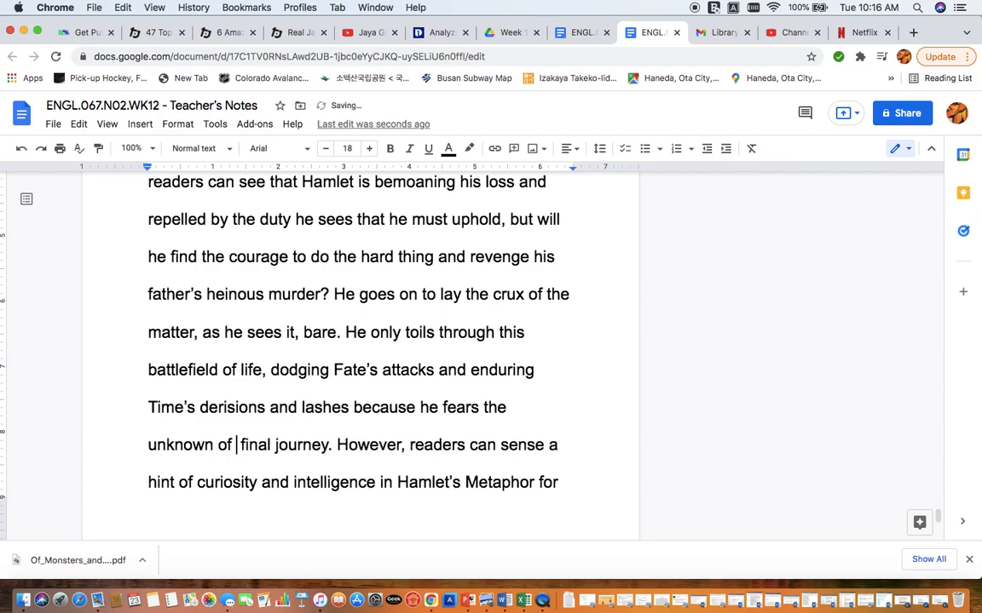
text(his)
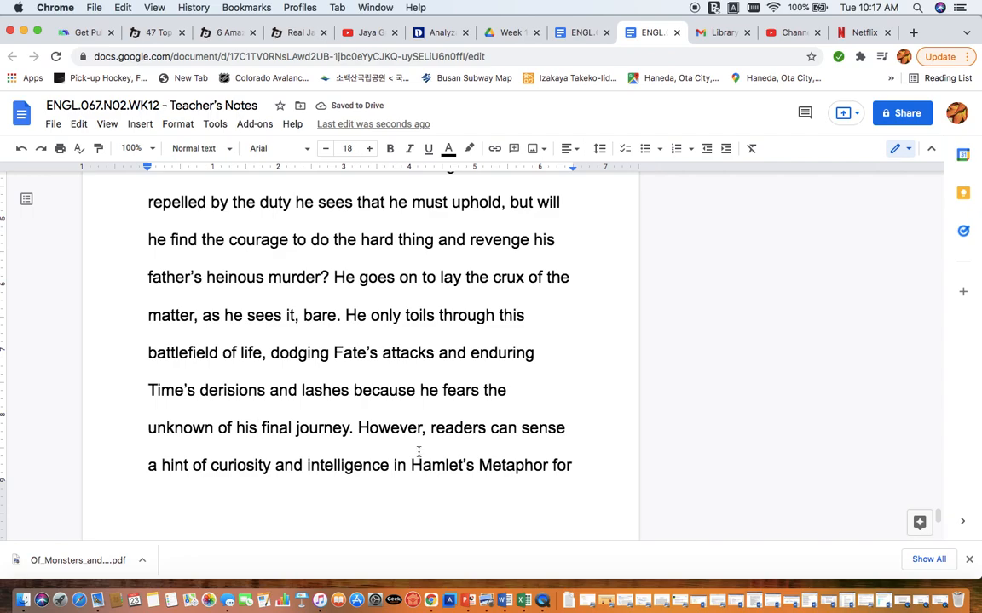
scroll(down, 3)
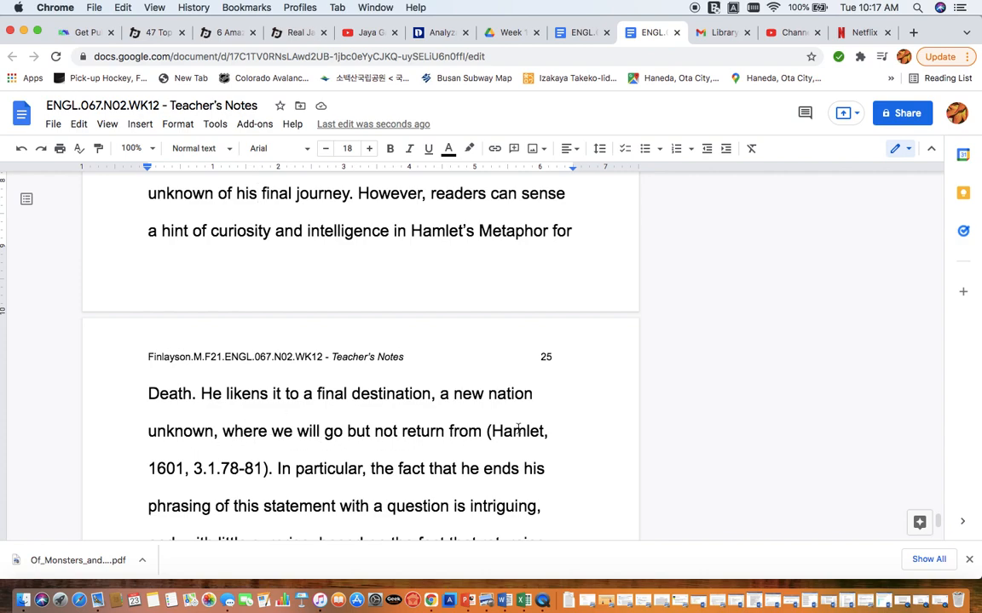
Step: Scroll through page 25 to the paragraph's closing sentence citing (Hamlet, 1601, 3.1.78-81)
click(409, 148)
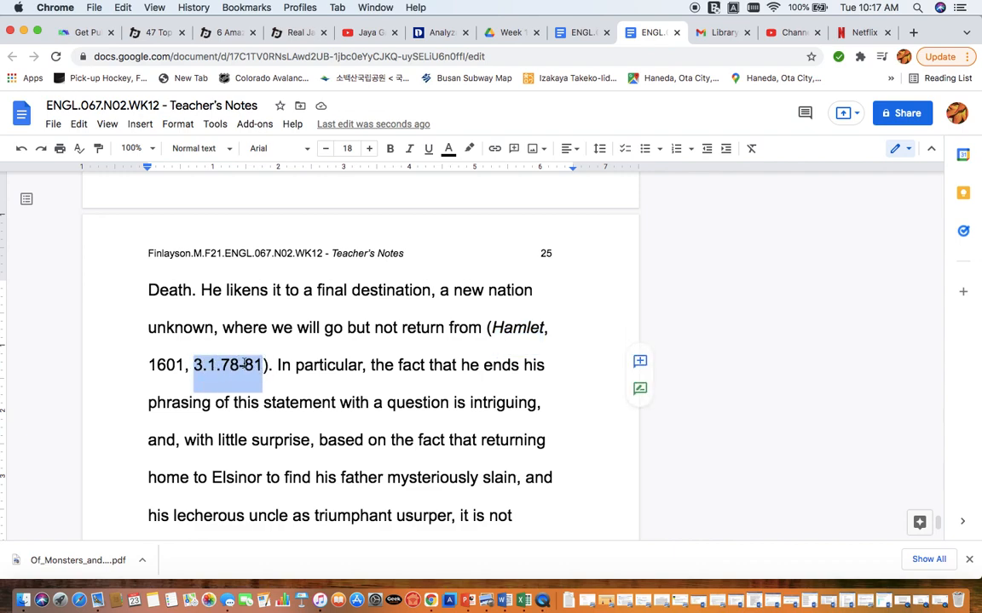
mouse_move(225, 375)
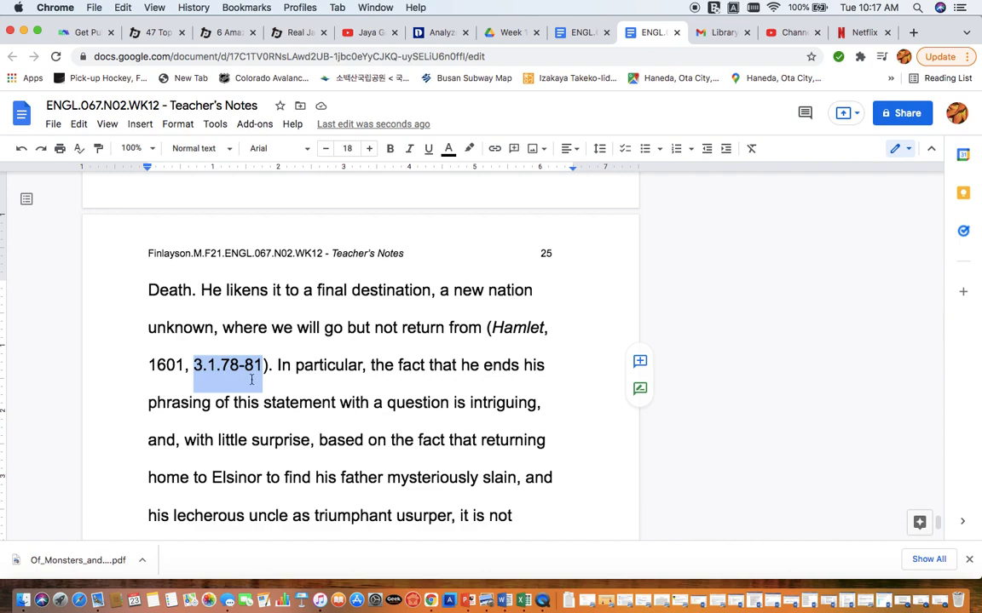
mouse_move(358, 385)
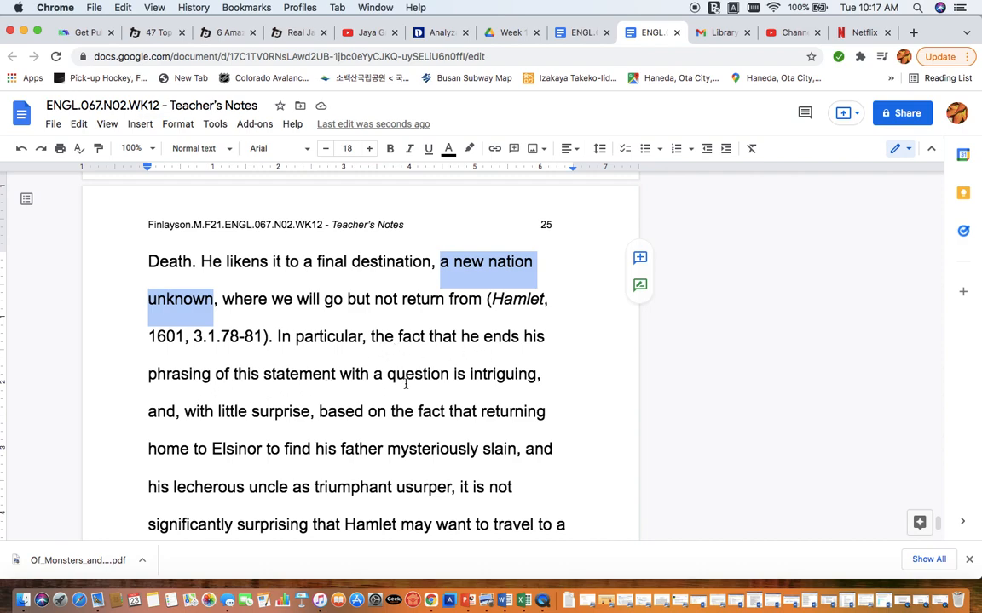
mouse_move(225, 423)
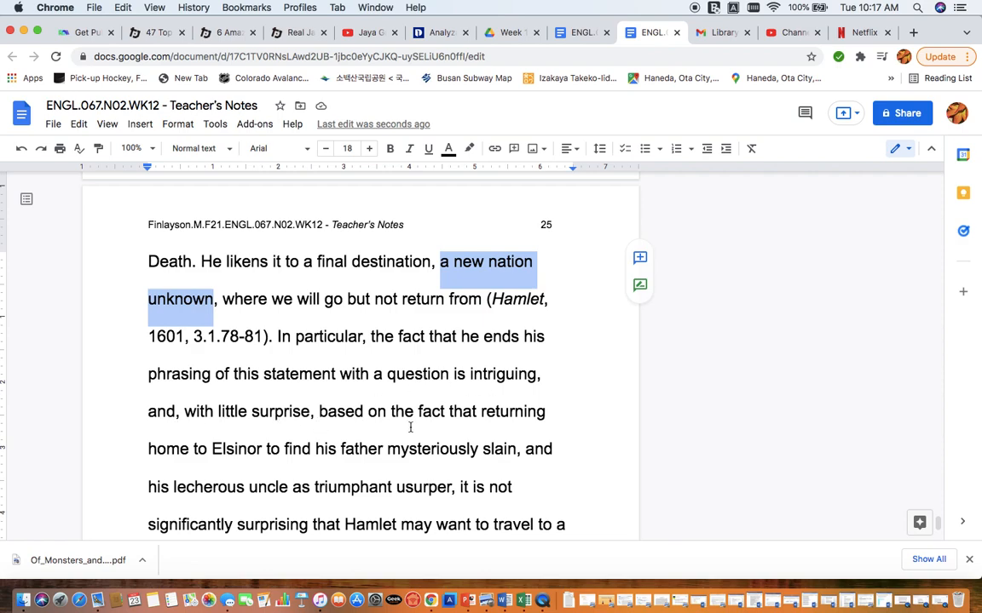
scroll(down, 3)
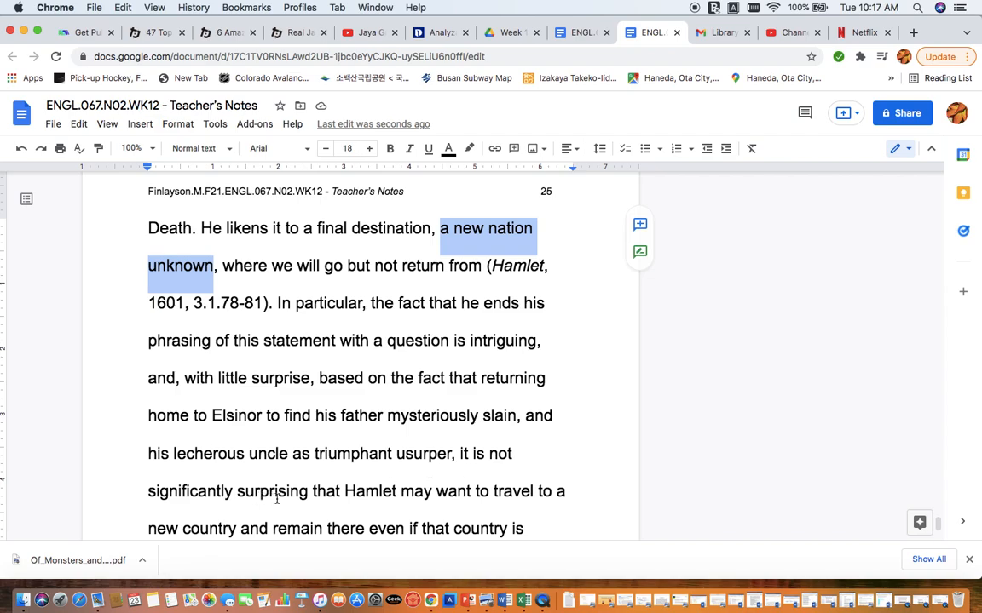
scroll(down, 3)
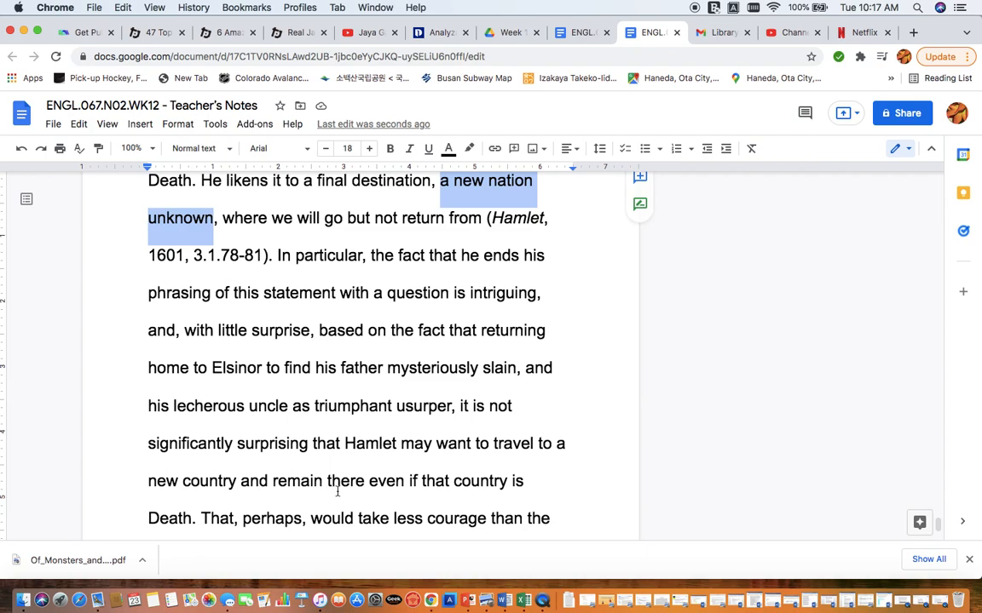
scroll(down, 3)
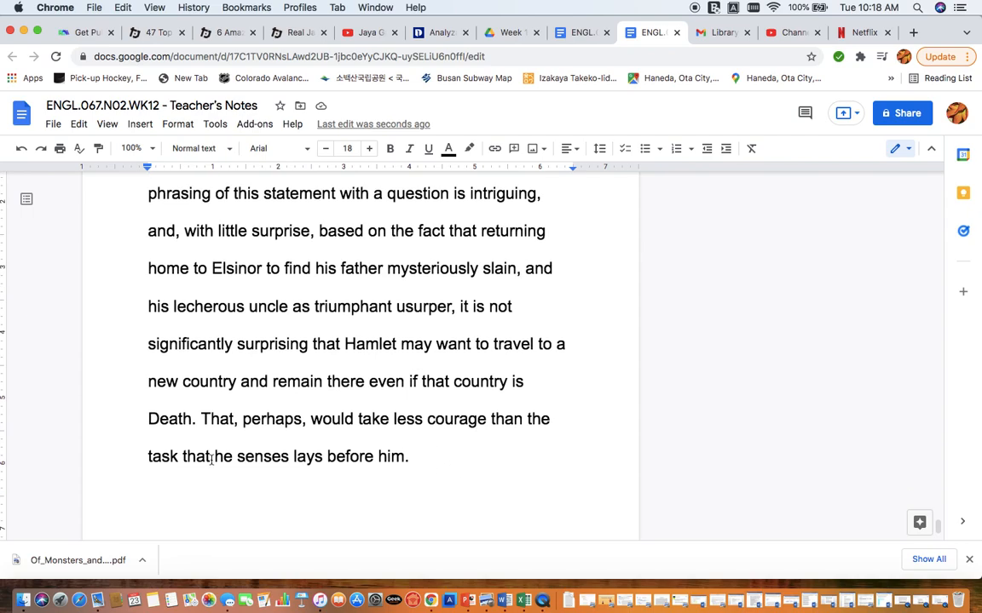
mouse_move(443, 469)
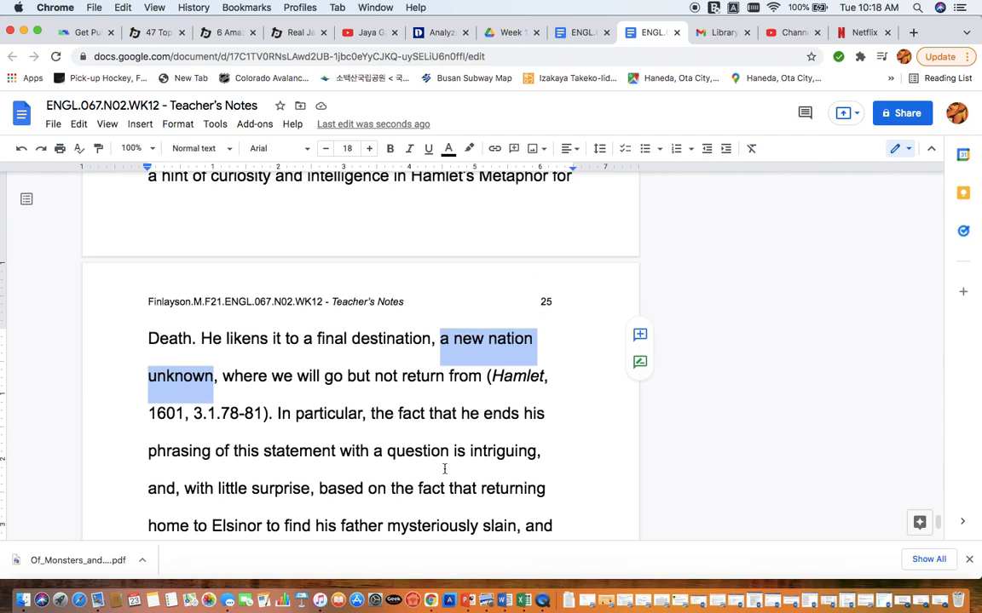
scroll(down, 3)
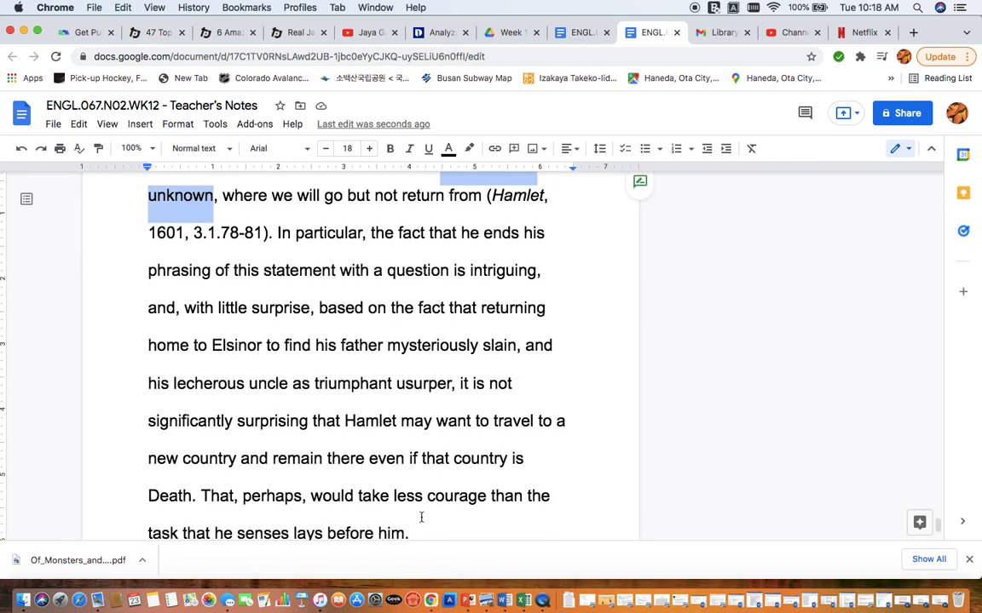
scroll(down, 3)
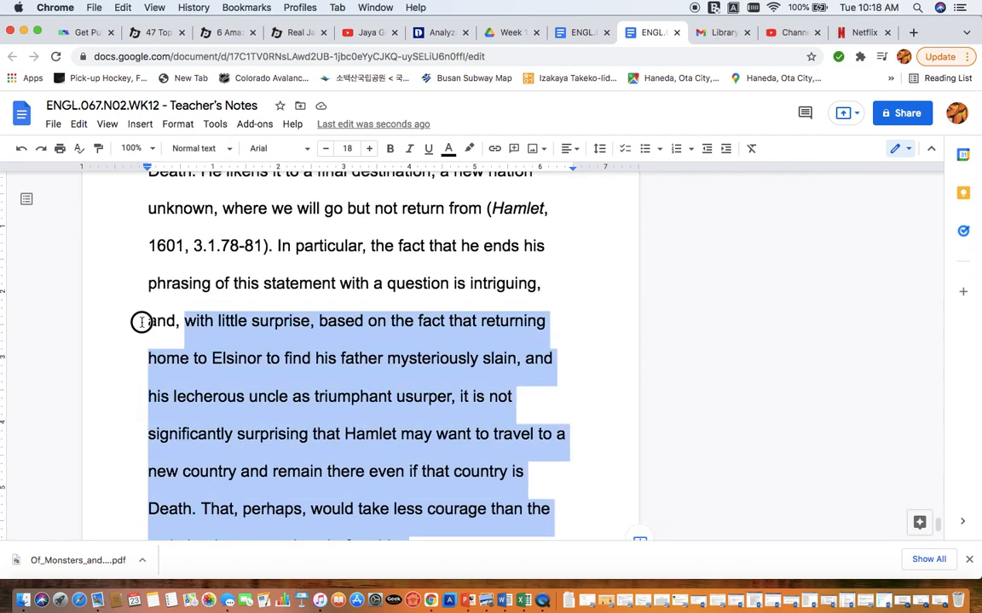
Step: Run Word count on the selected Hamlet paragraph, reading 353 of 4,171 words
scroll(down, 3)
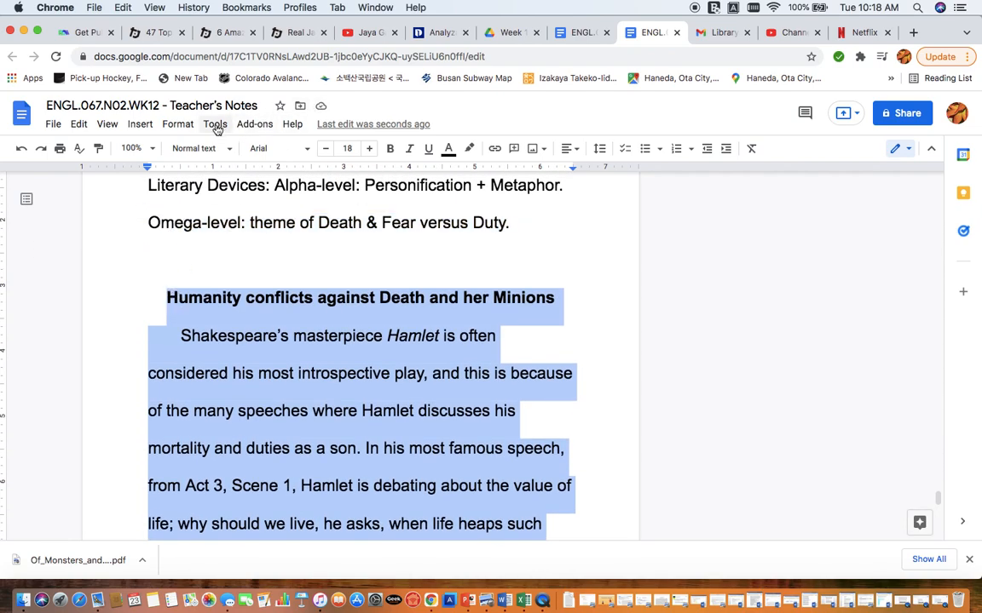
click(215, 123)
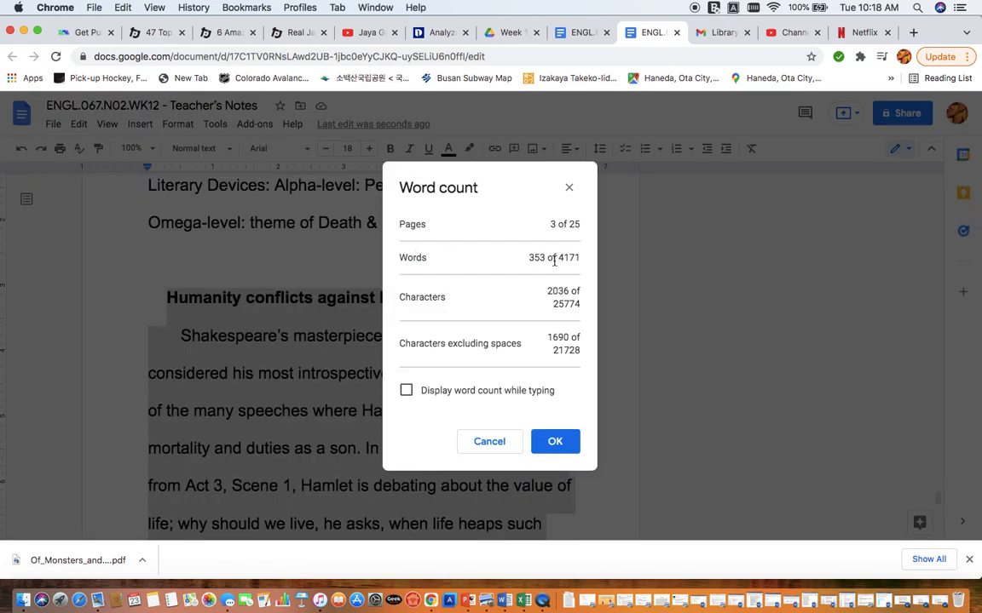
mouse_move(531, 269)
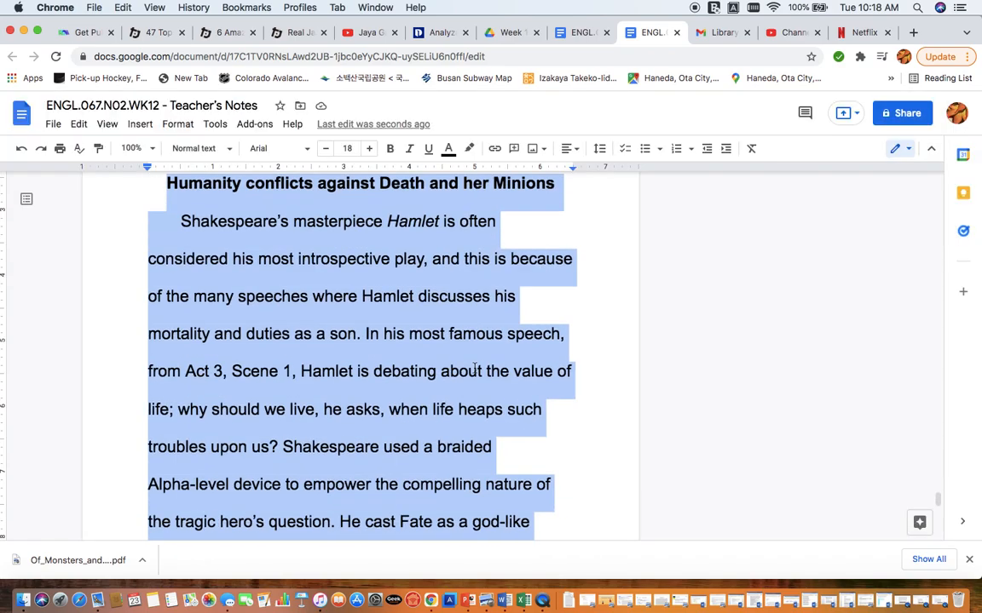
scroll(down, 3)
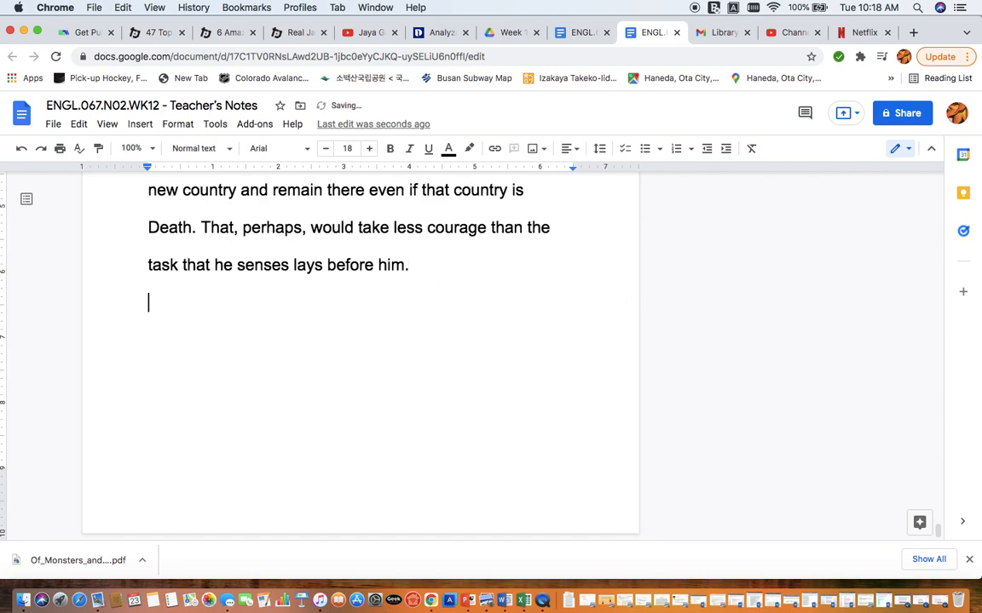
Step: Add the line 'Word count: 353.' below the paragraph
text(Word count)
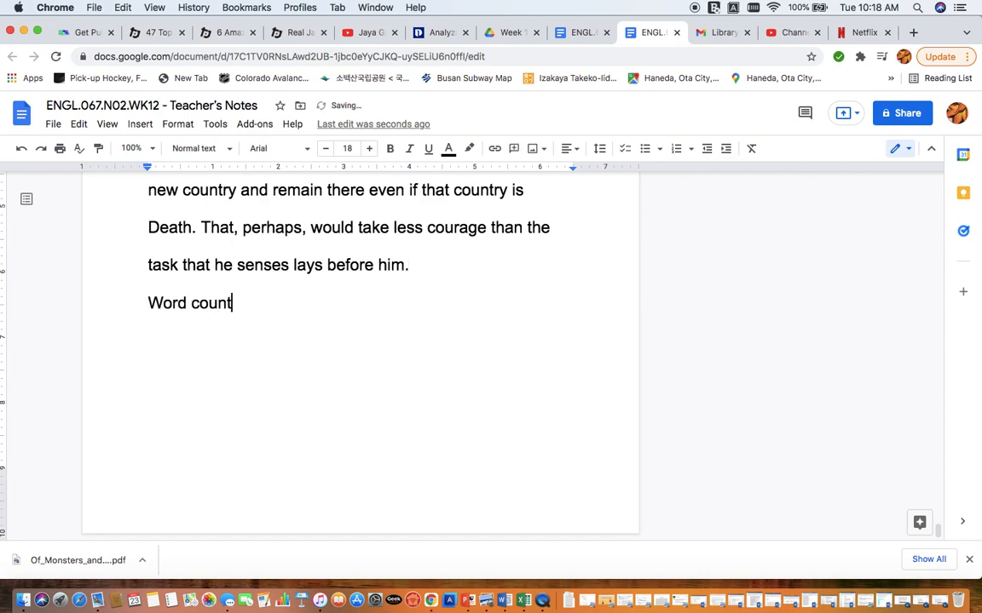
text(: 35.)
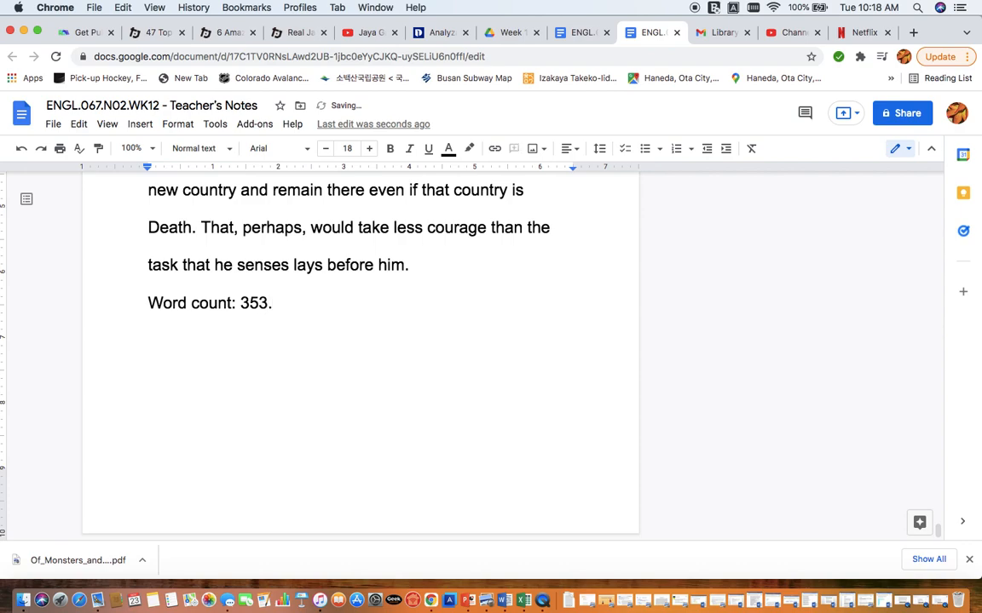
Step: Add 'Thursday's in-class Hamlet paragraph: 250 - 450.' and select the 250 - 450 range
text(Thursday's)
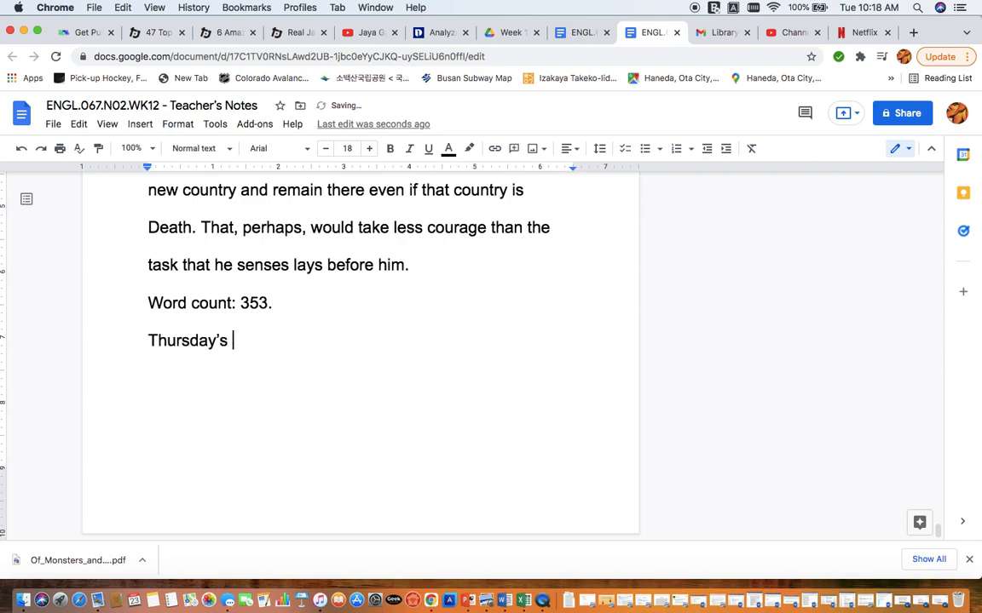
text(in-class)
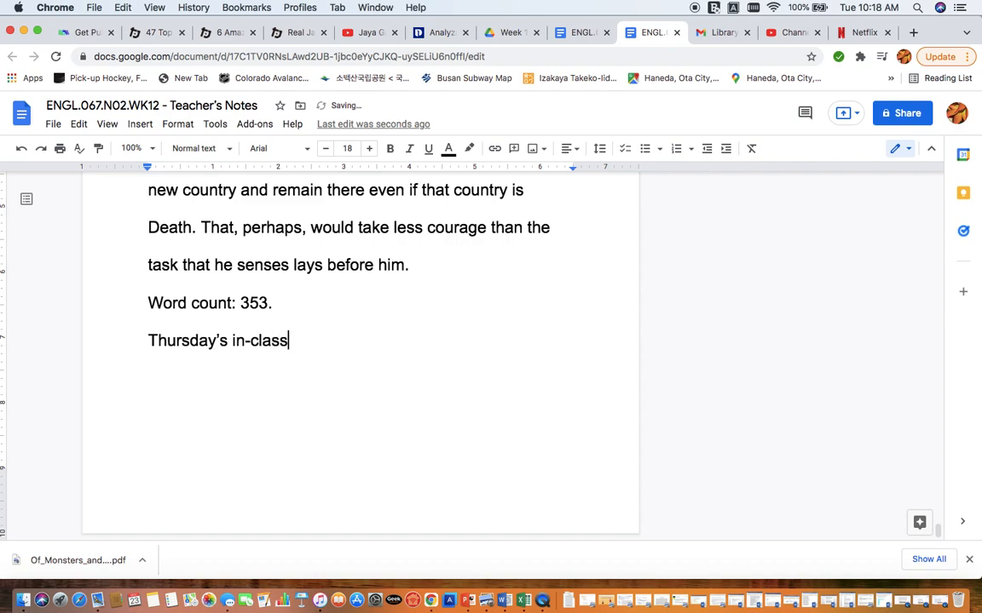
text(Hamlet)
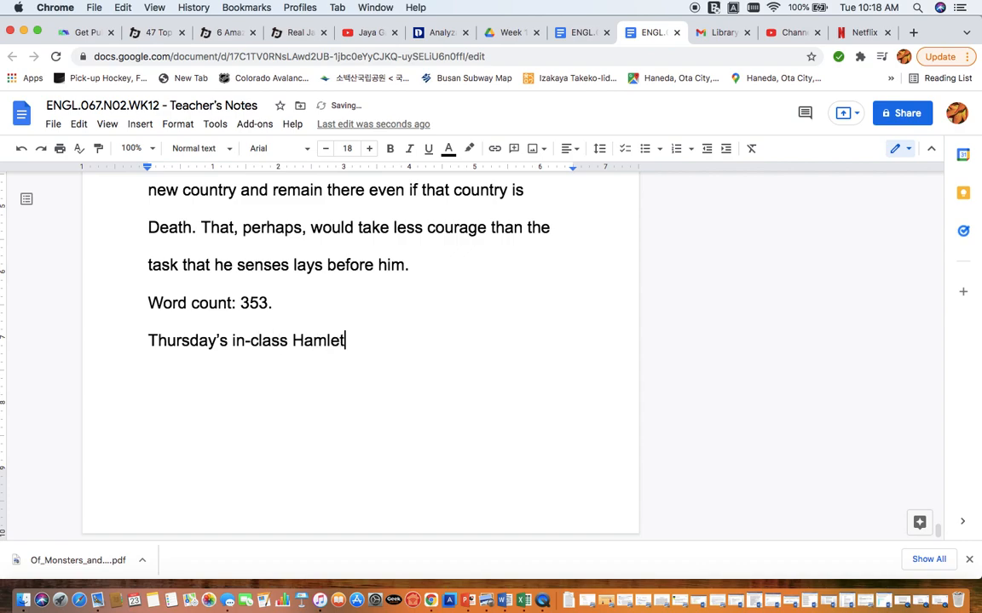
text(paragraph:)
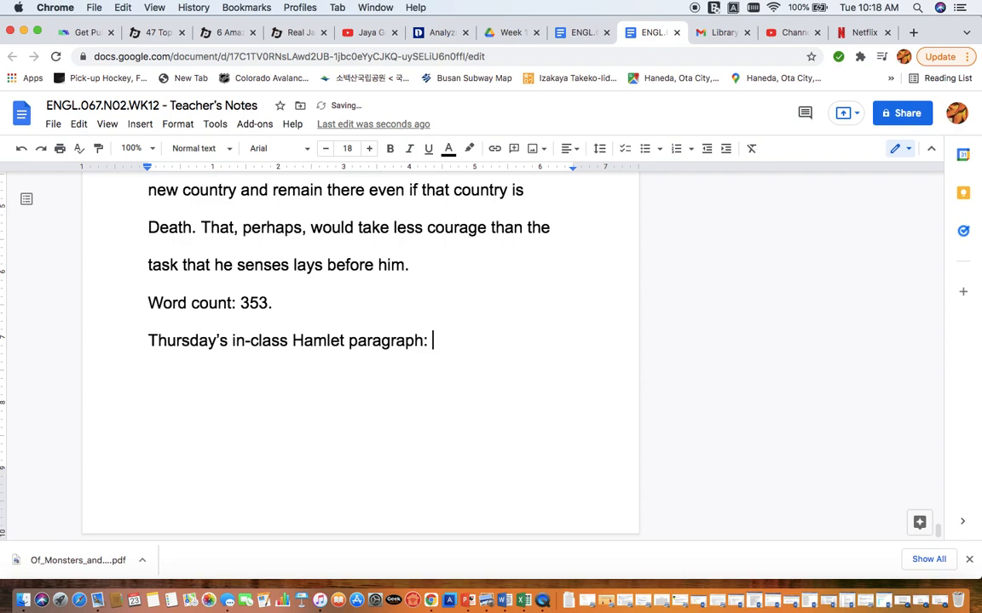
text(2)
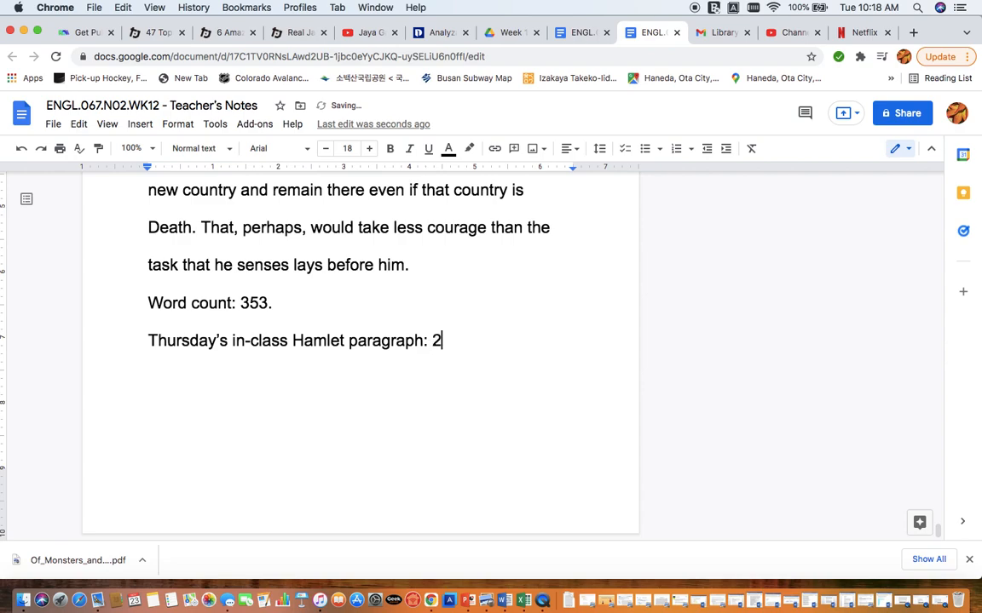
text(50)
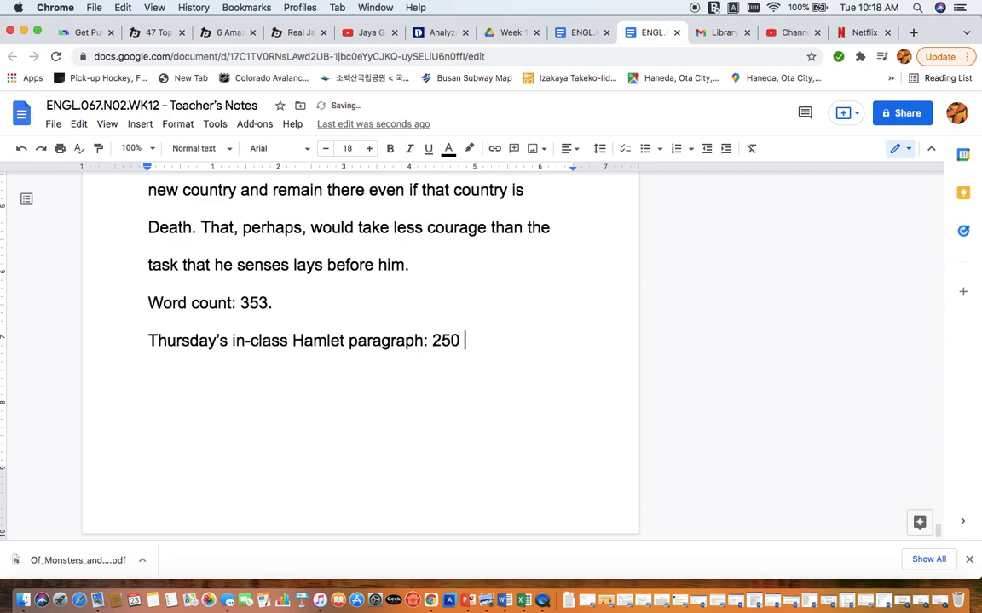
text(- 450.)
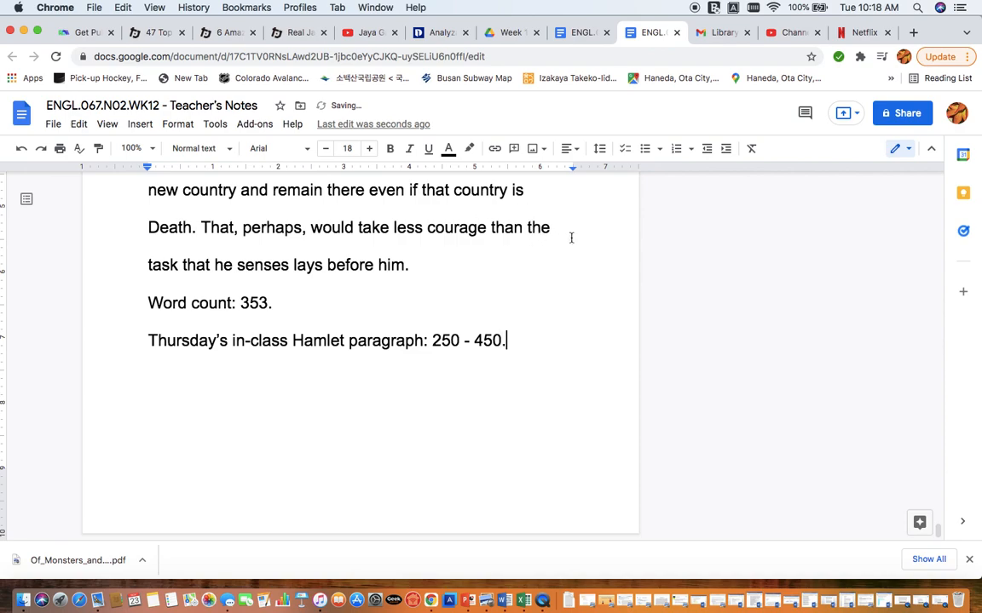
drag(433, 341, 504, 341)
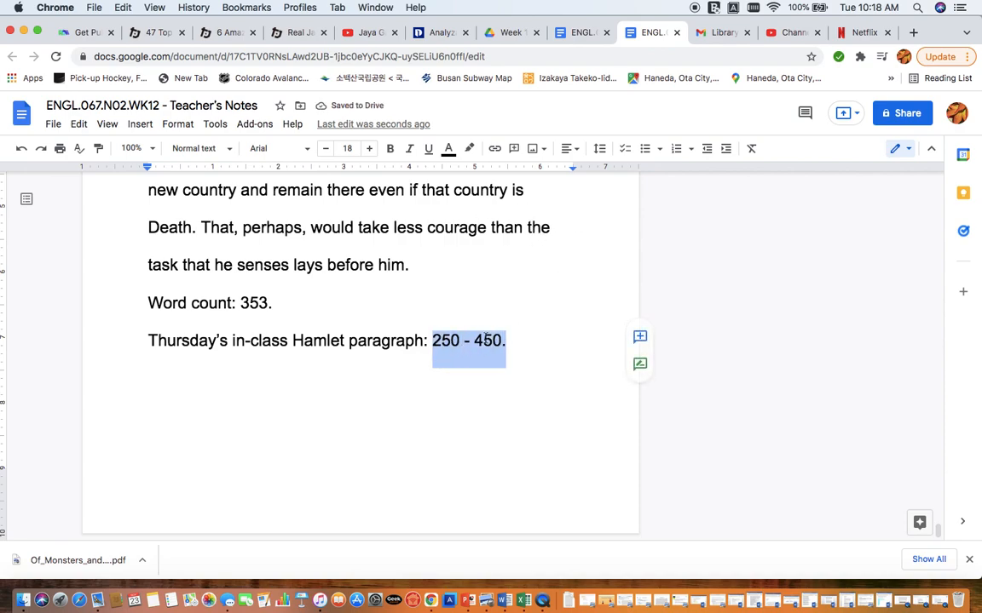
Step: Scroll back to page 21 showing the Example Hamlet Prompt and Planning Phase box
scroll(down, 3)
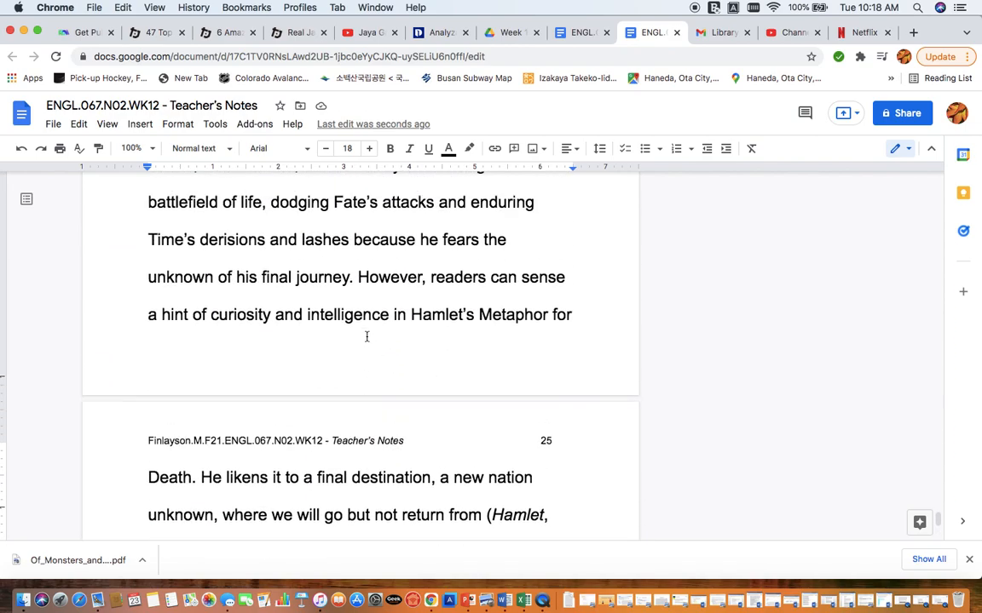
scroll(down, 3)
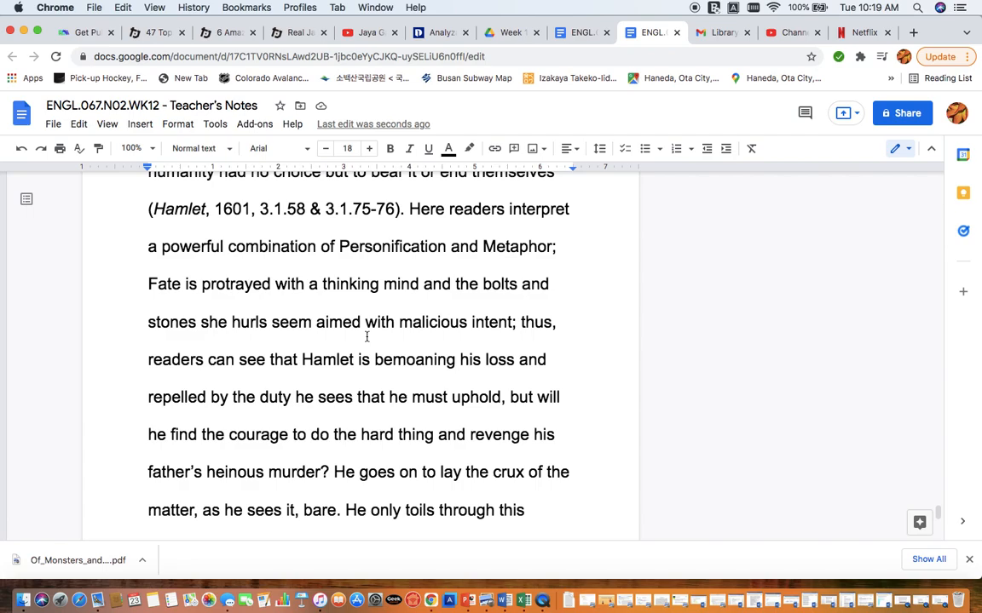
scroll(down, 3)
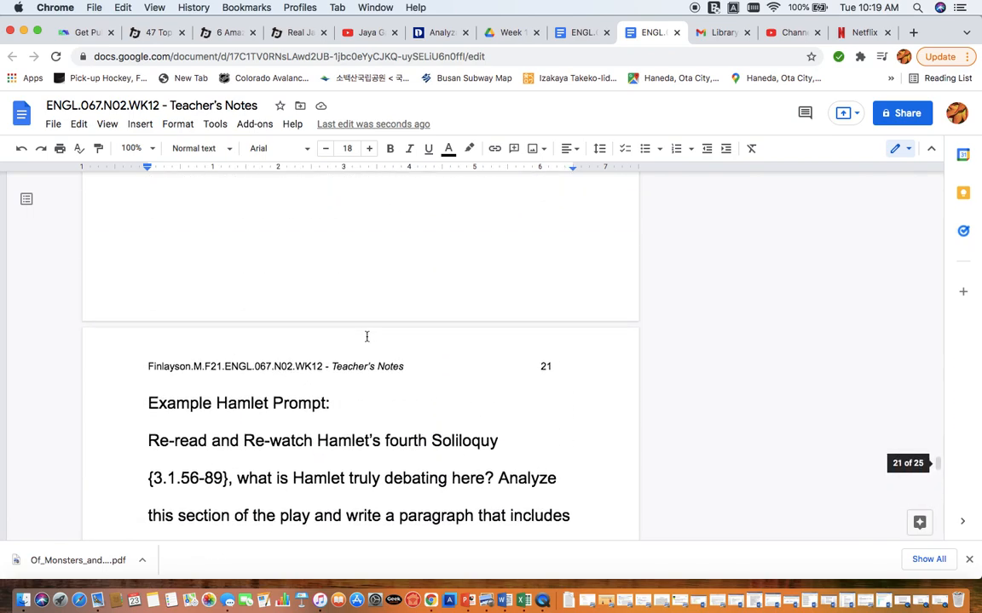
scroll(down, 3)
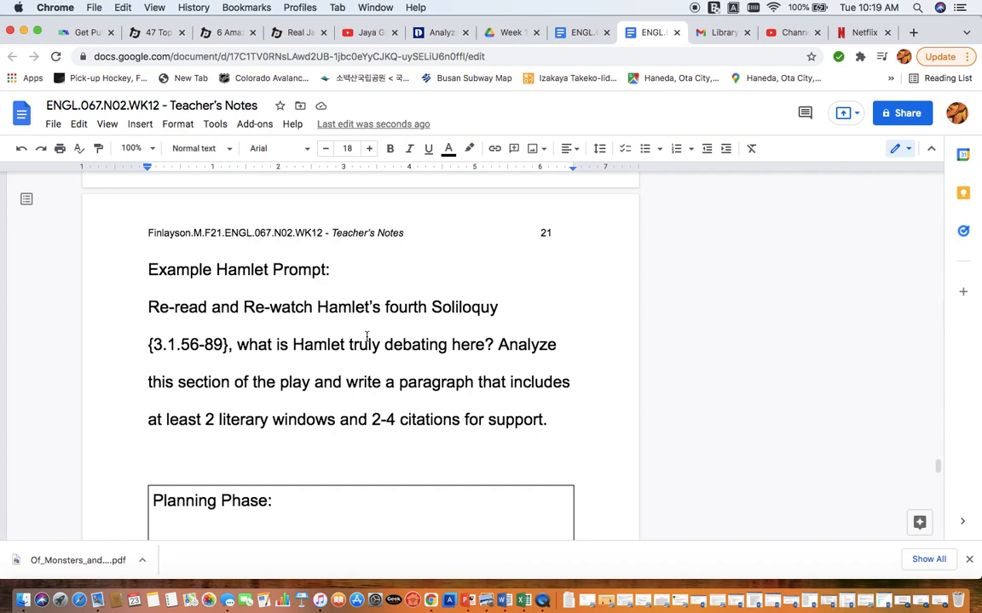
mouse_move(612, 237)
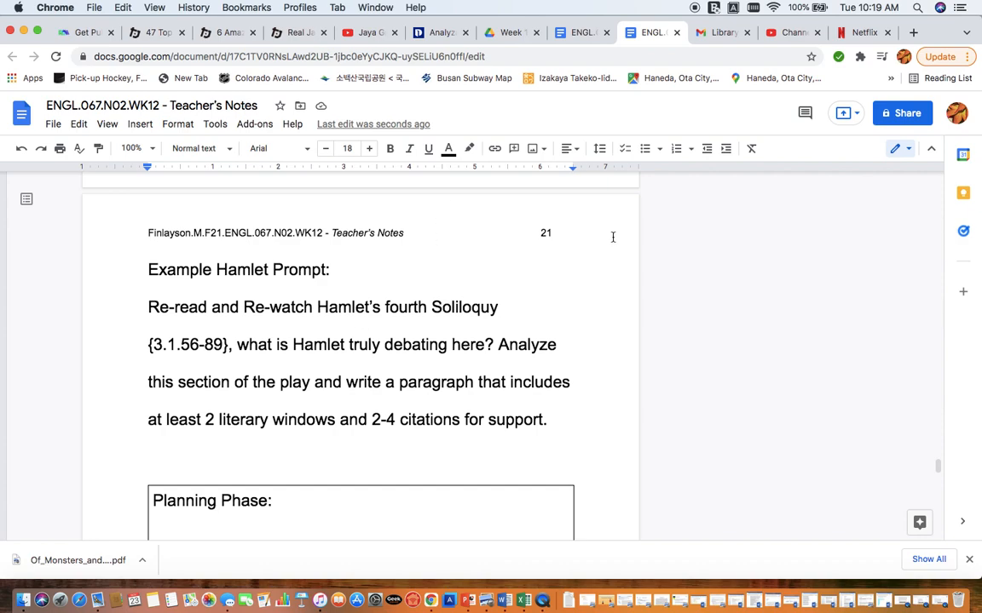
mouse_move(296, 341)
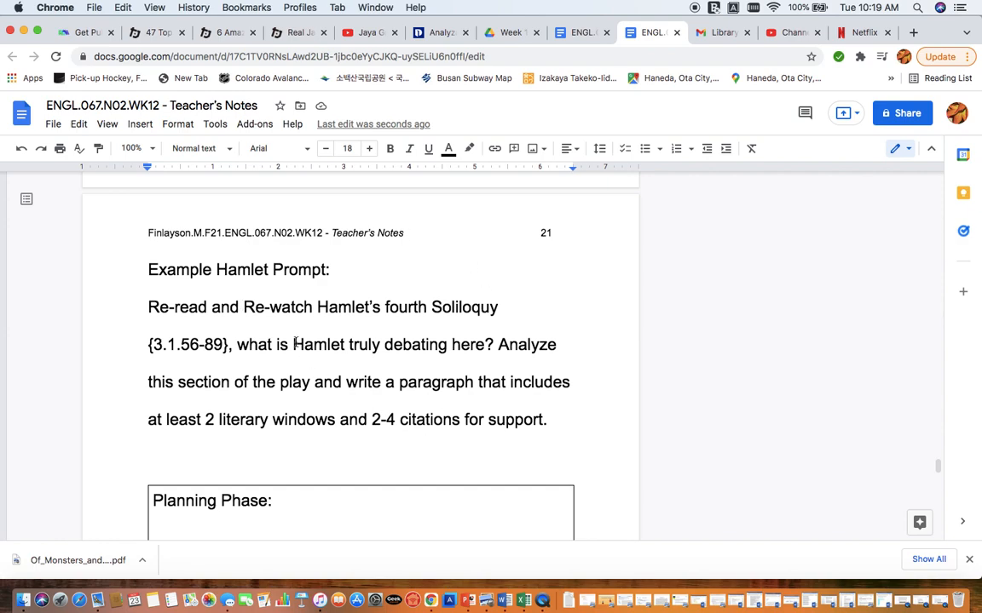